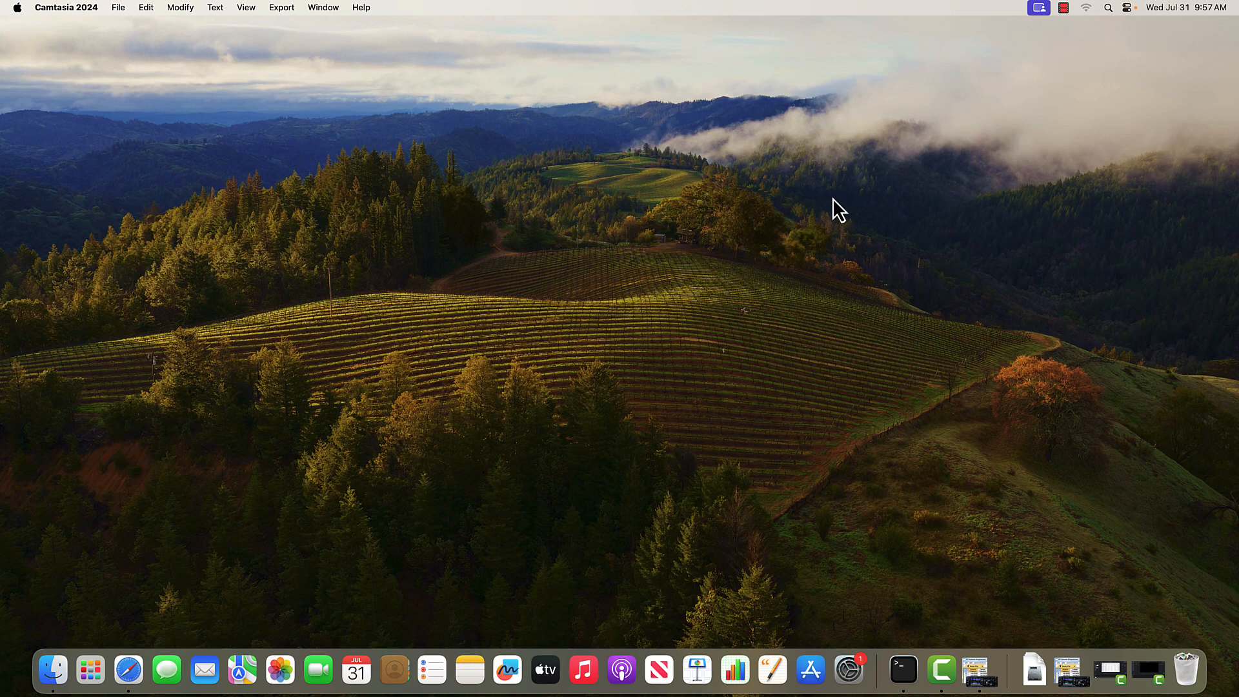
{"action": "mouse_move", "coordinate": [183, 603]}
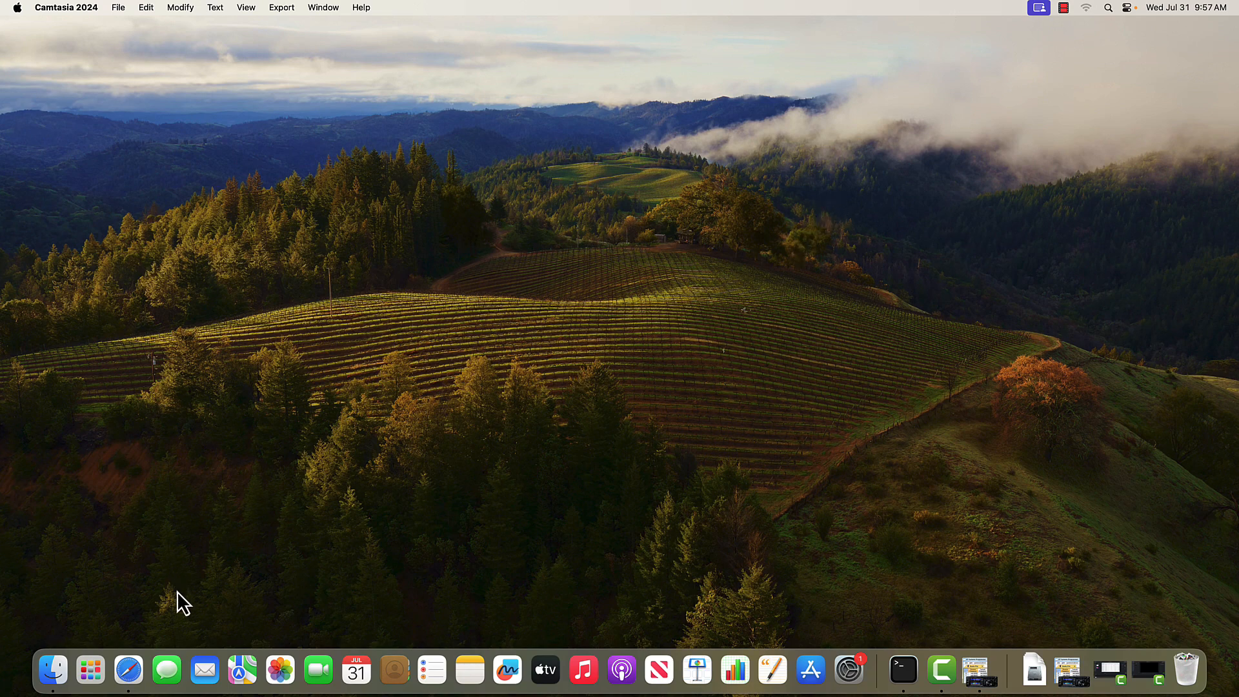
{"action": "mouse_move", "coordinate": [128, 671]}
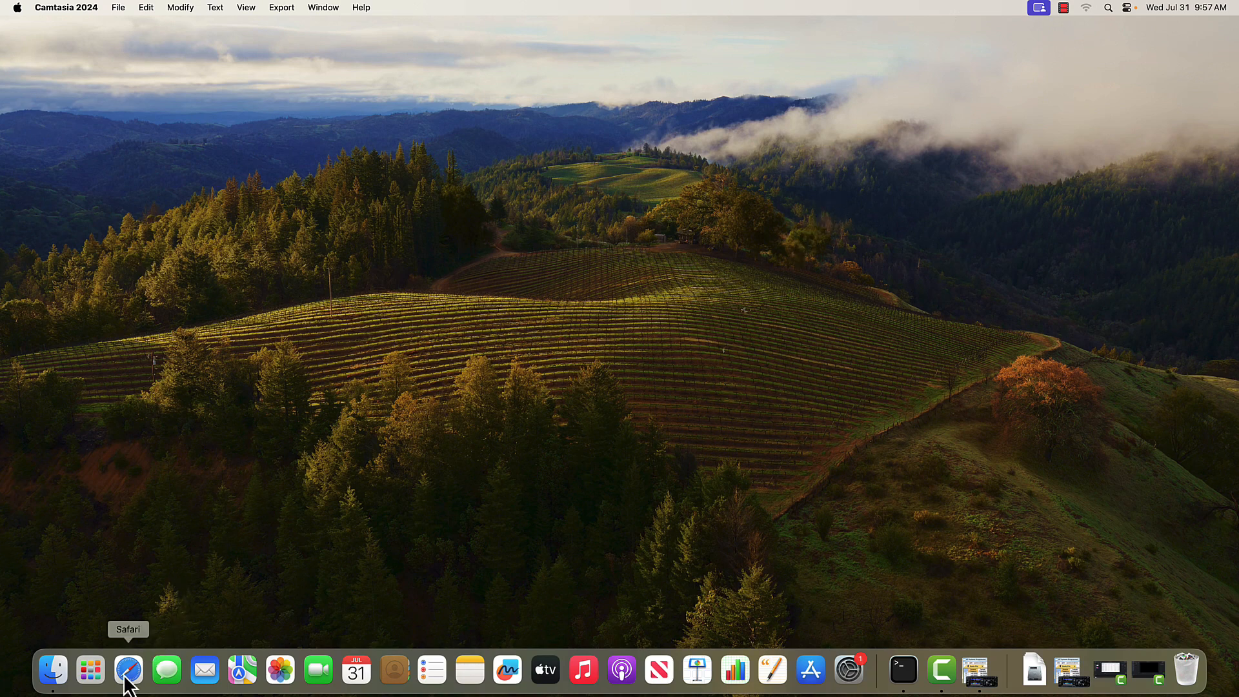
{"action": "left_click", "coordinate": [128, 670]}
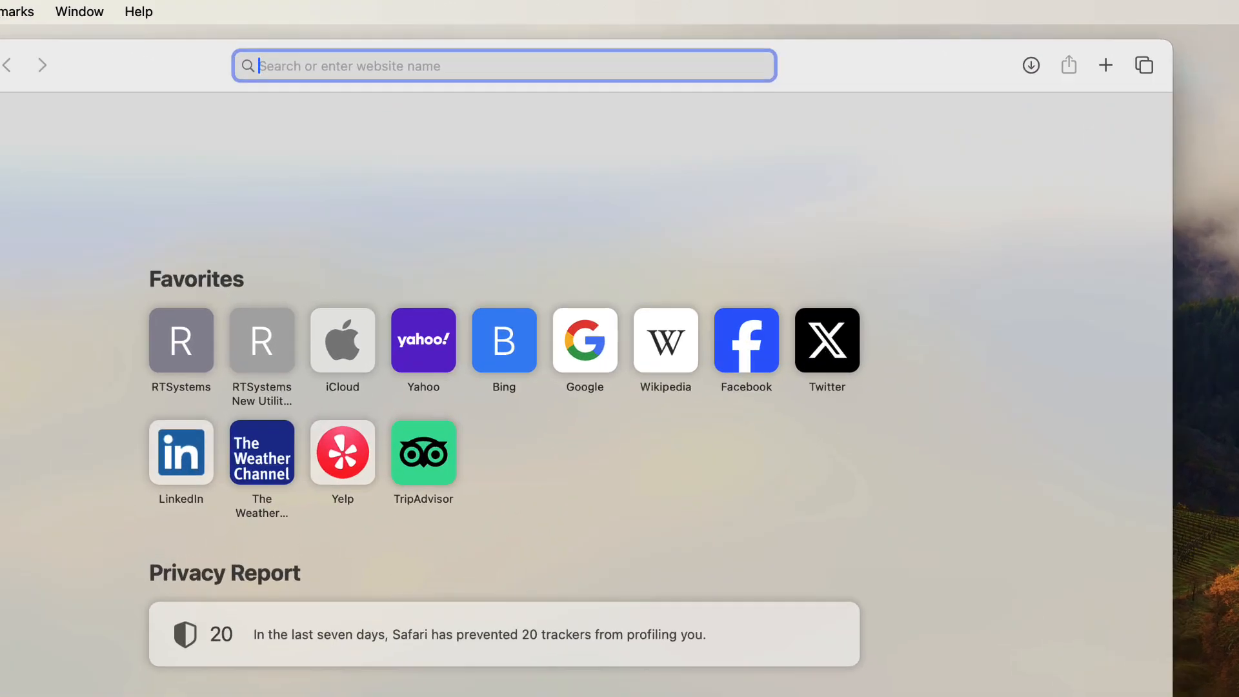
{"action": "type", "text": "www.rtsystems.us"}
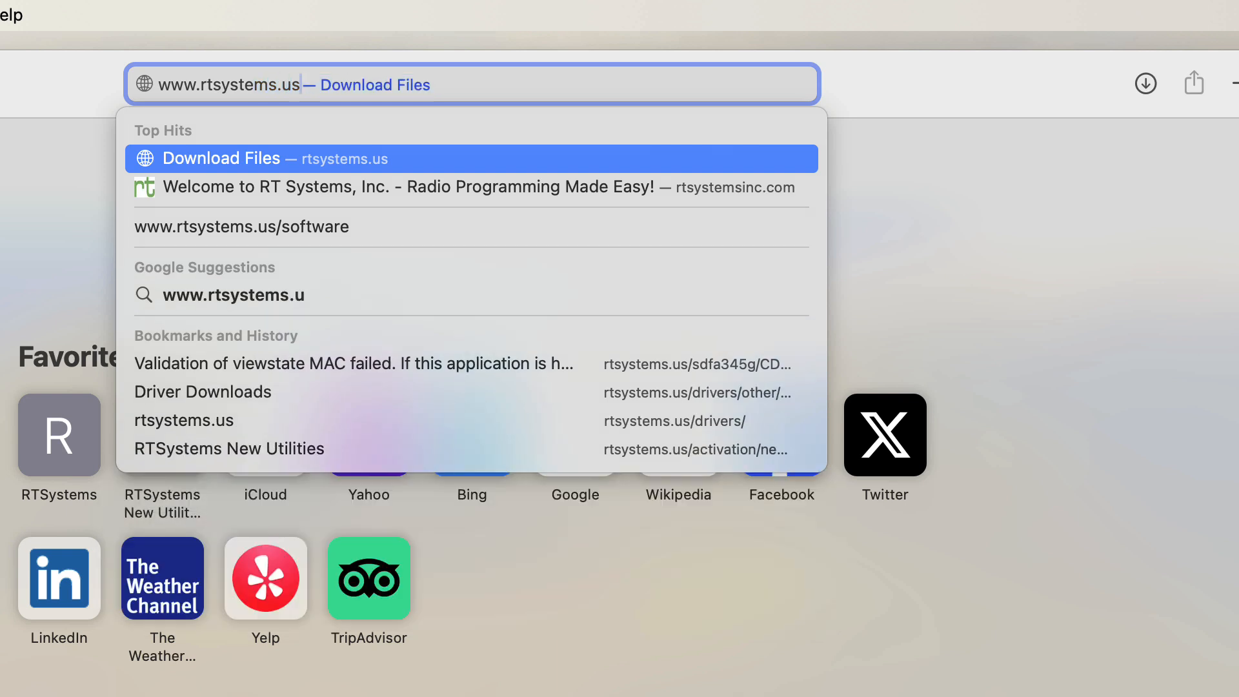
{"action": "type", "text": "/s"}
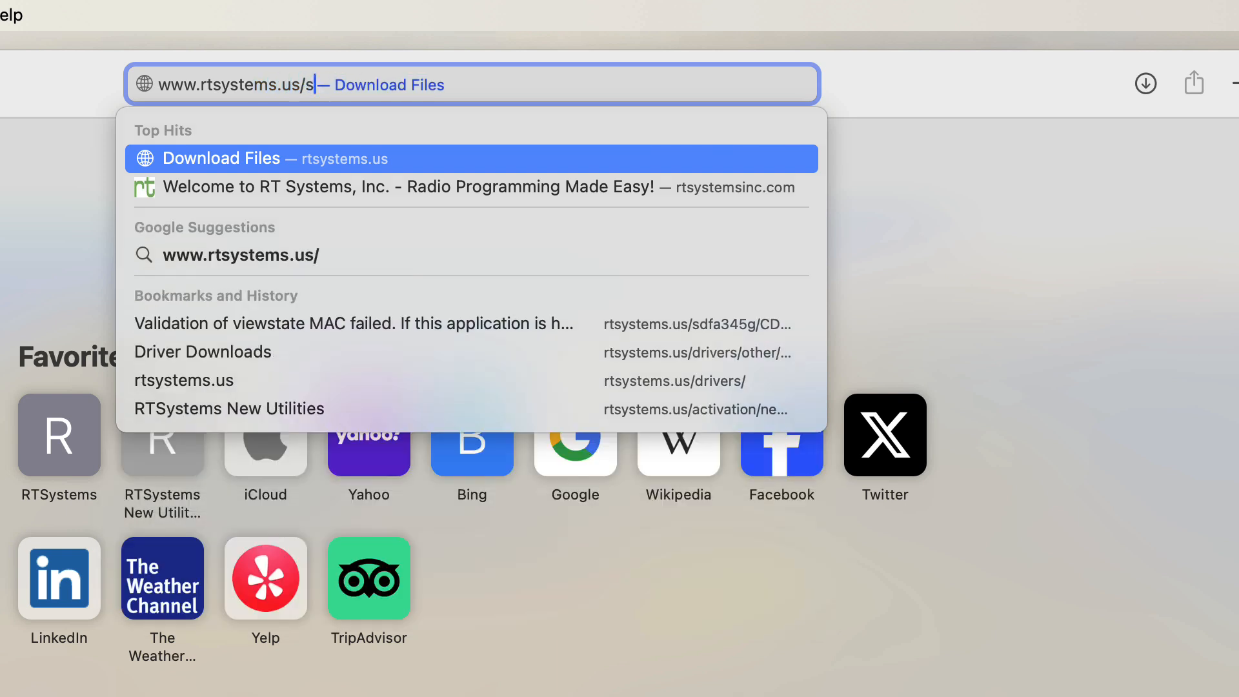
{"action": "type", "text": "oftware/"}
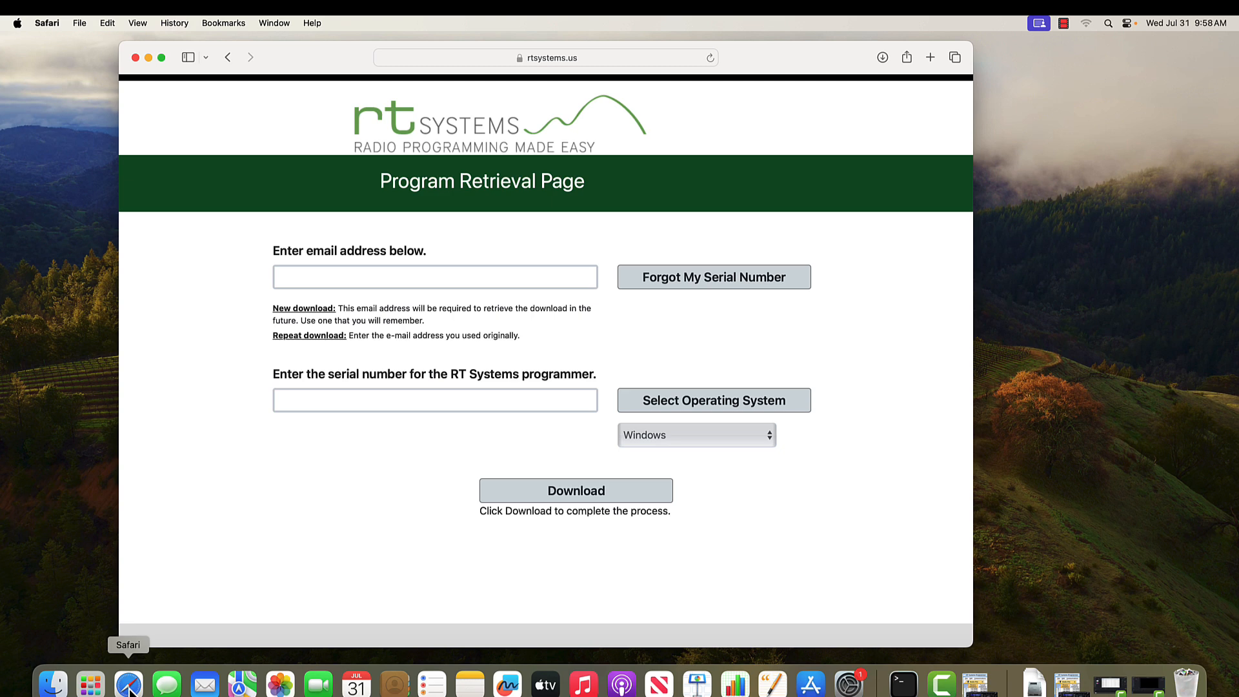
{"action": "left_click", "coordinate": [435, 276]}
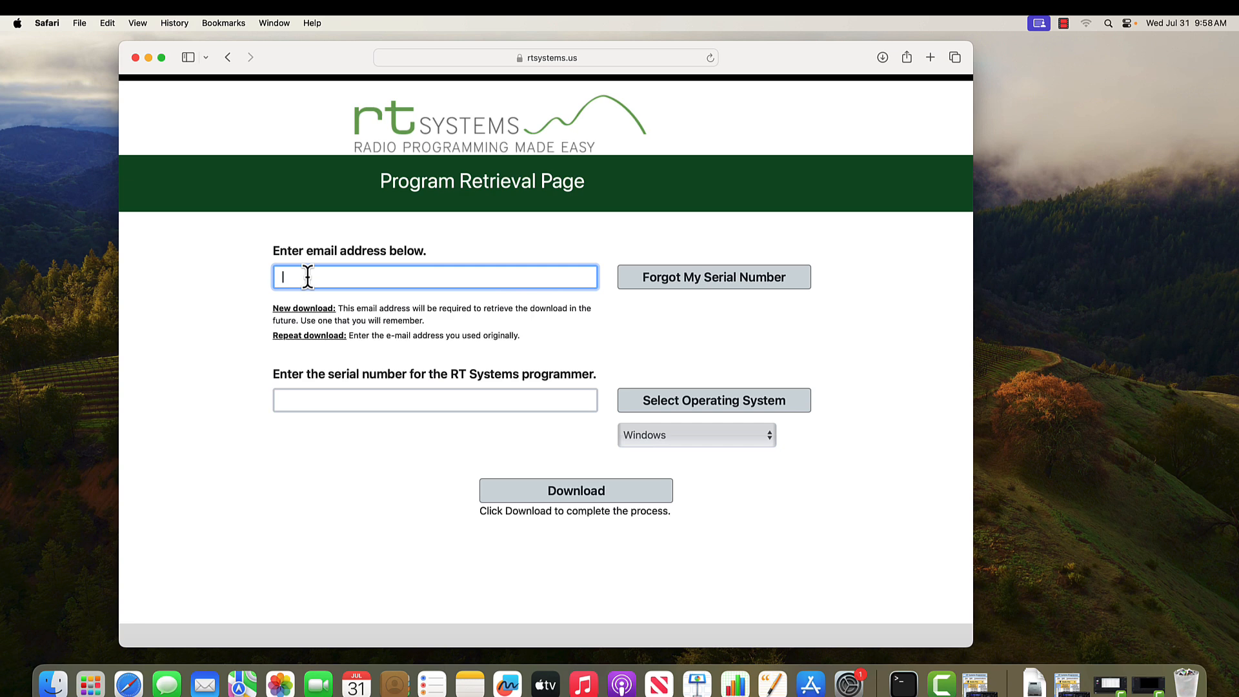
{"action": "type", "text": "kt@"}
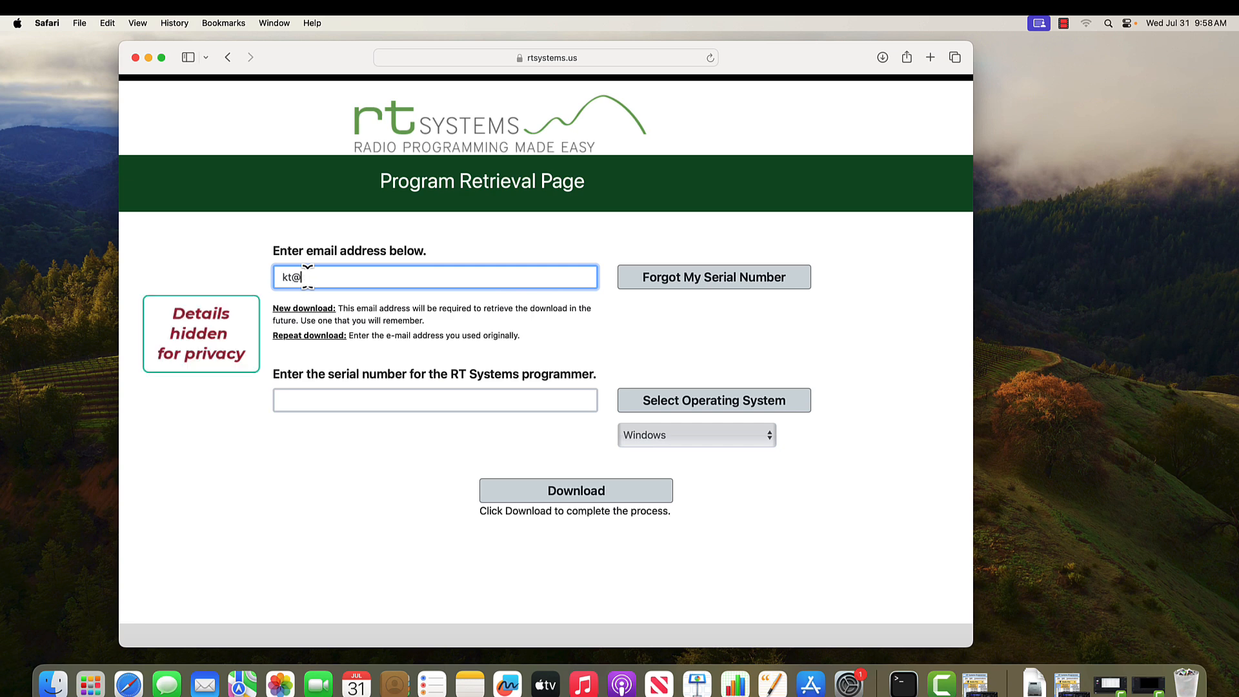
{"action": "left_click", "coordinate": [435, 400]}
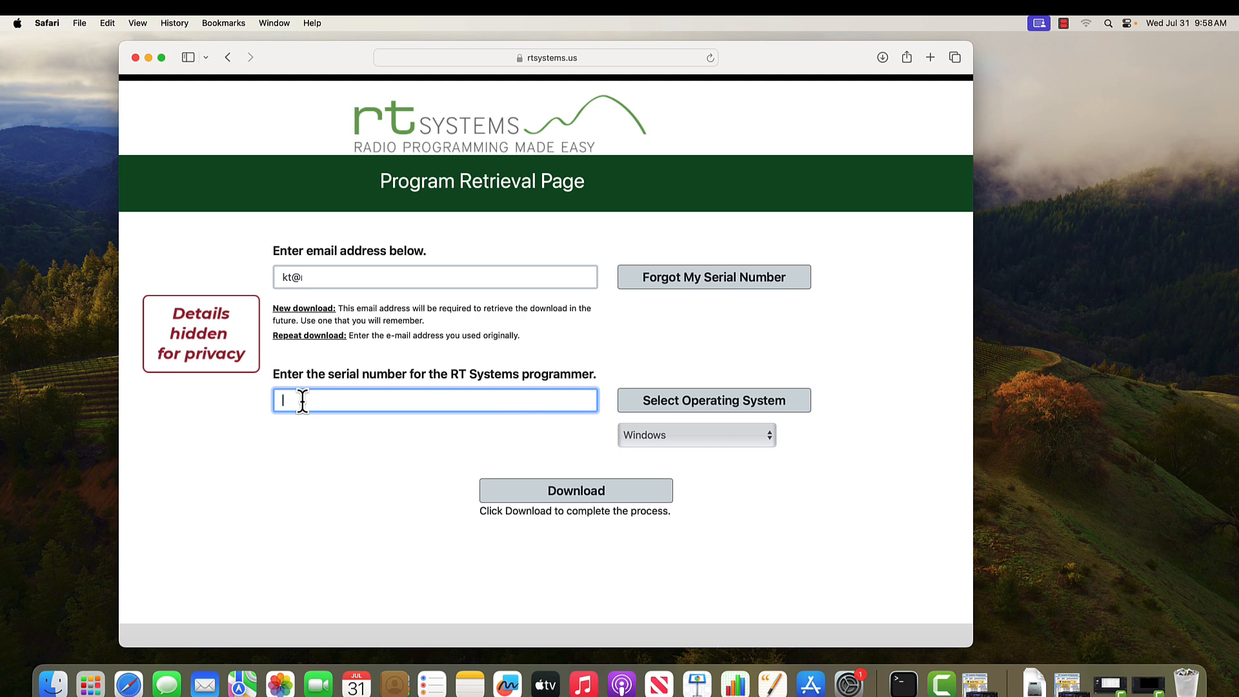
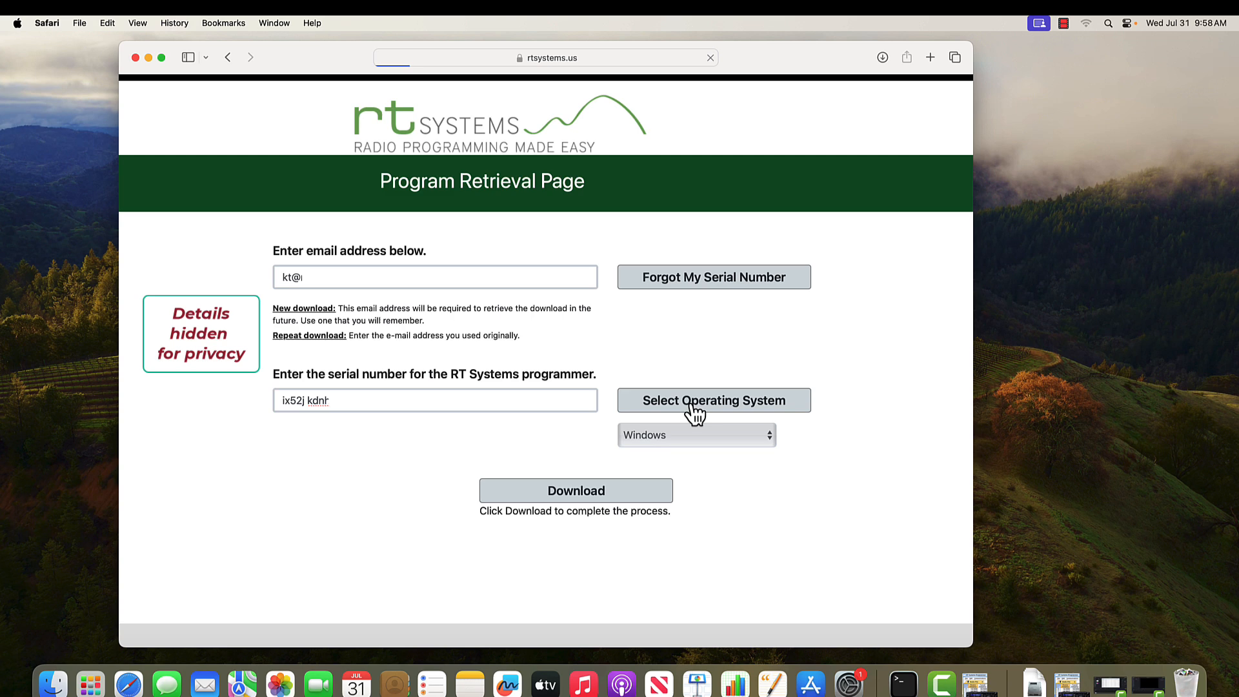
Step: Validate the serial number, choose Mac as the operating system and start the download
{"action": "left_click", "coordinate": [714, 400]}
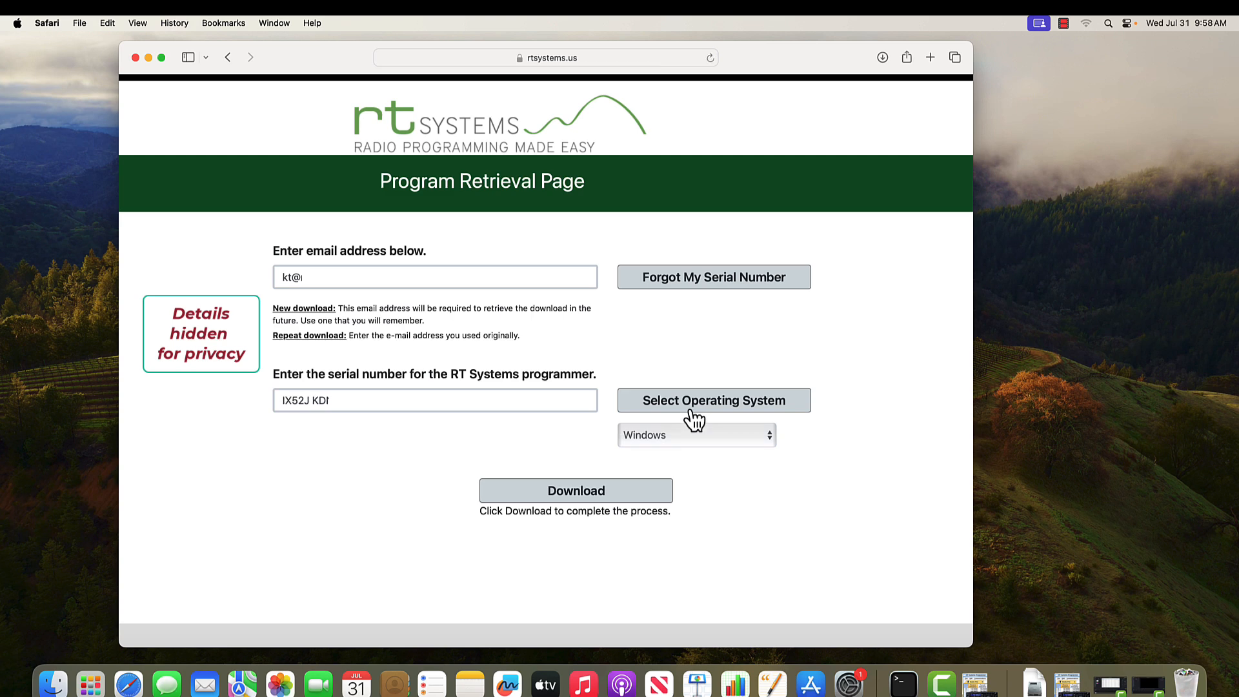
{"action": "mouse_move", "coordinate": [695, 450]}
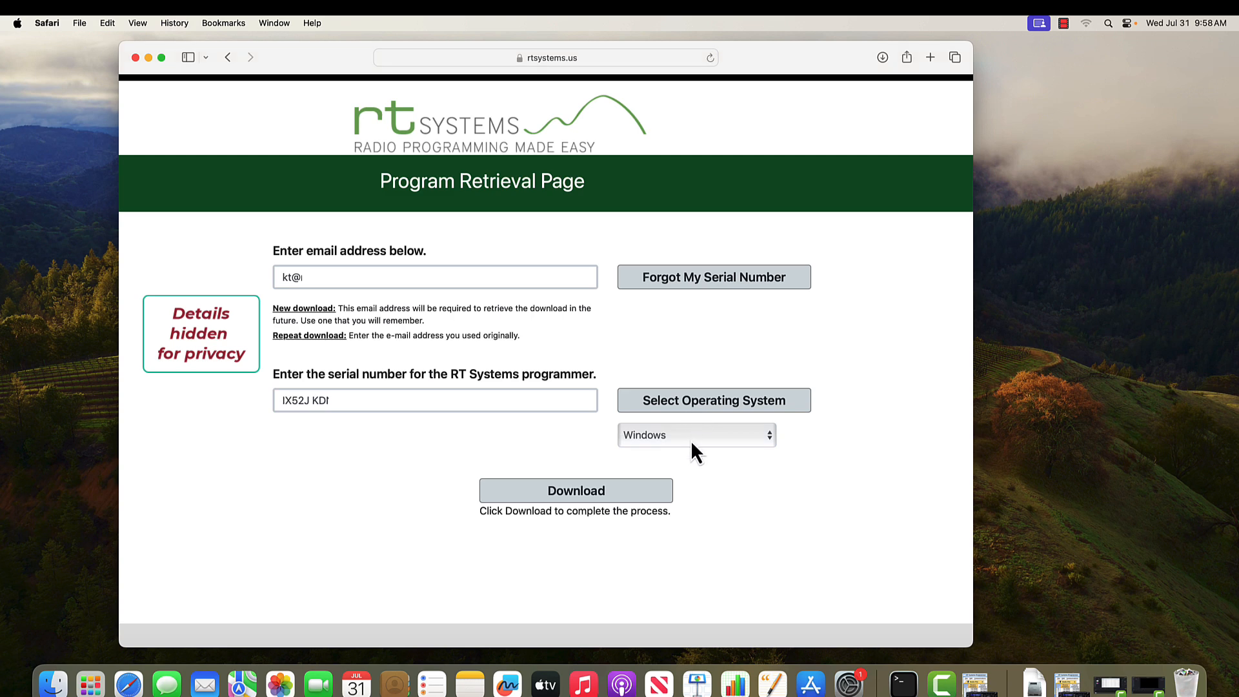
{"action": "left_click", "coordinate": [695, 435]}
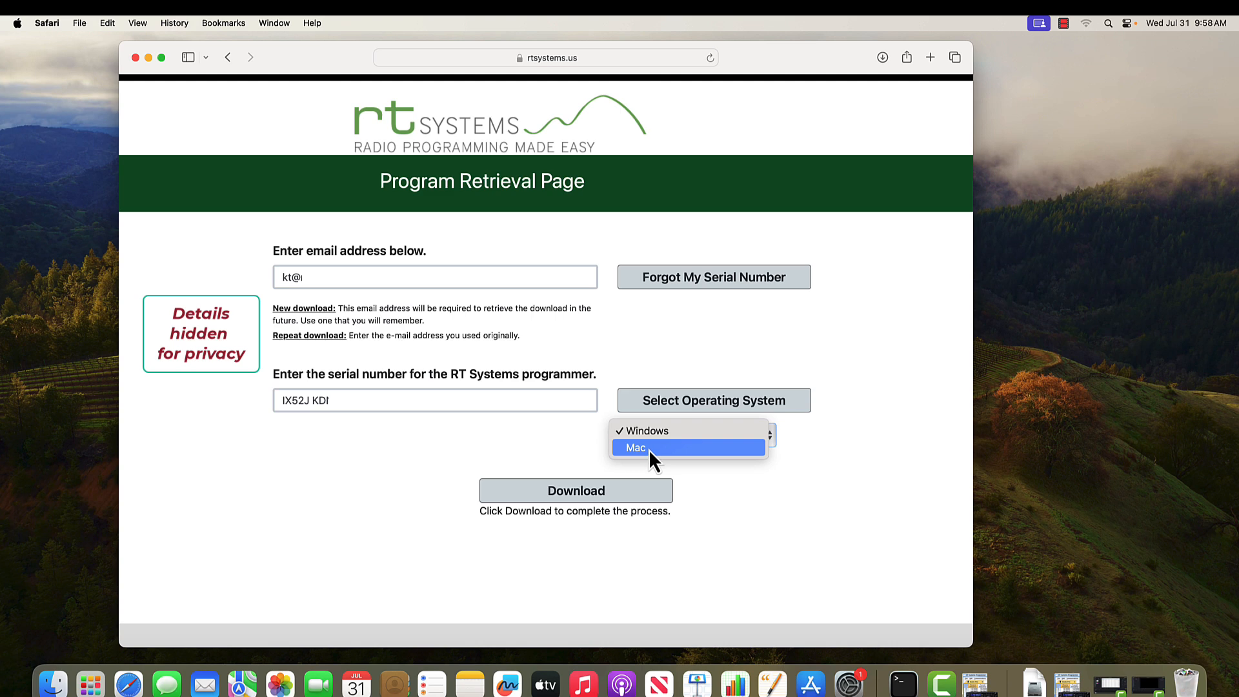
{"action": "left_click", "coordinate": [635, 448]}
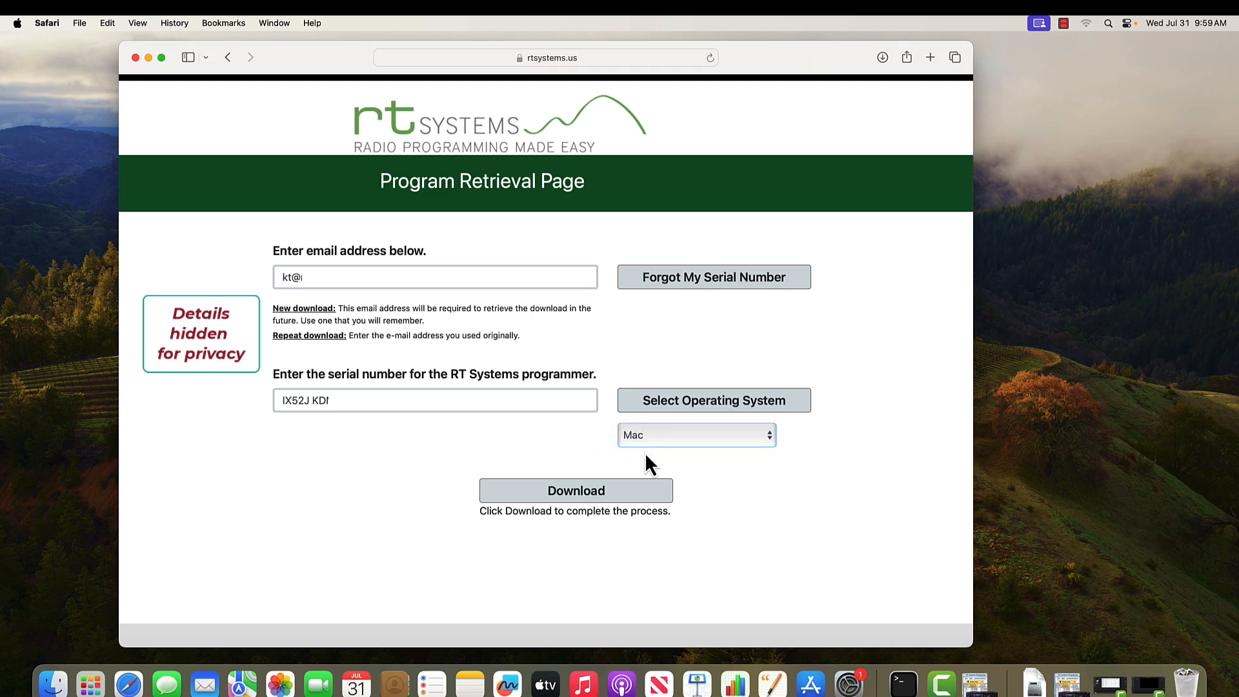
{"action": "left_click", "coordinate": [576, 490]}
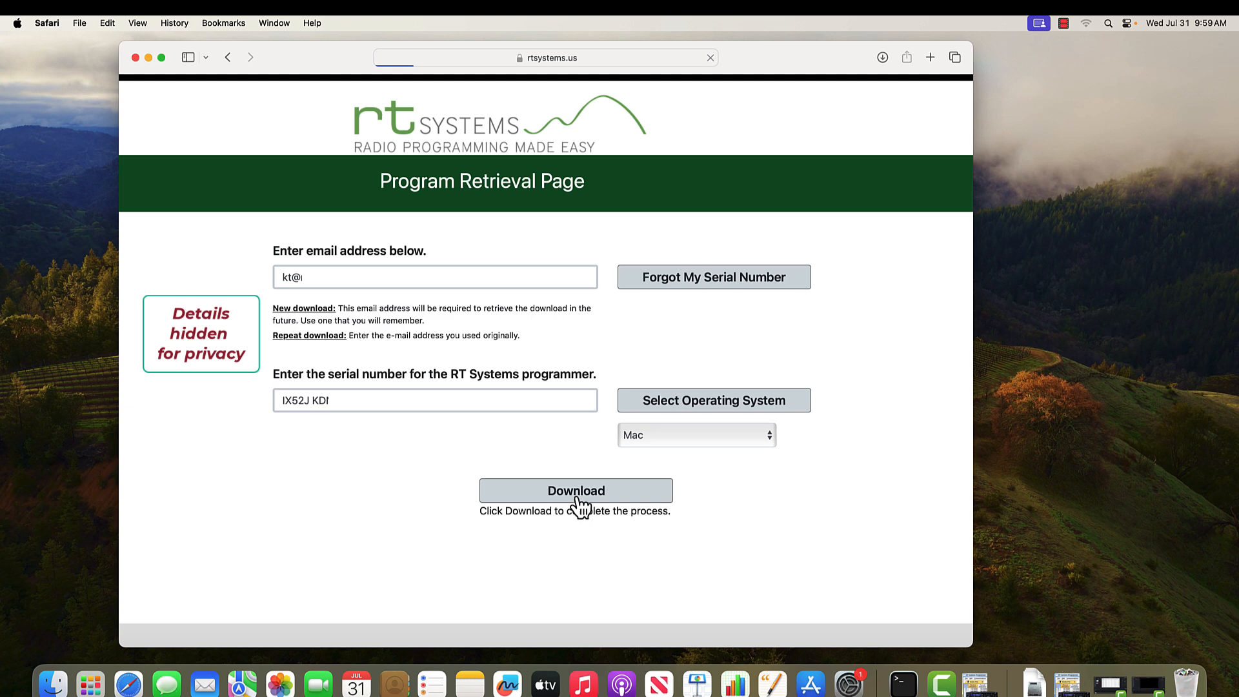
{"action": "left_click", "coordinate": [576, 490]}
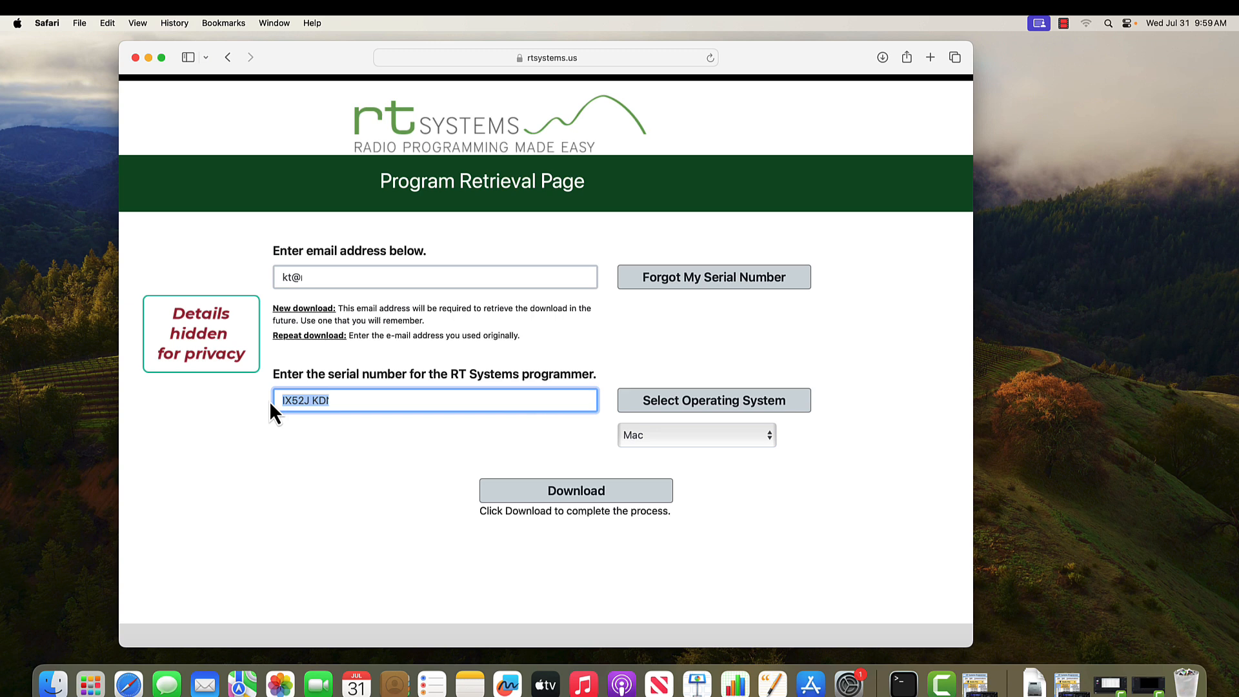
{"action": "mouse_move", "coordinate": [1032, 682]}
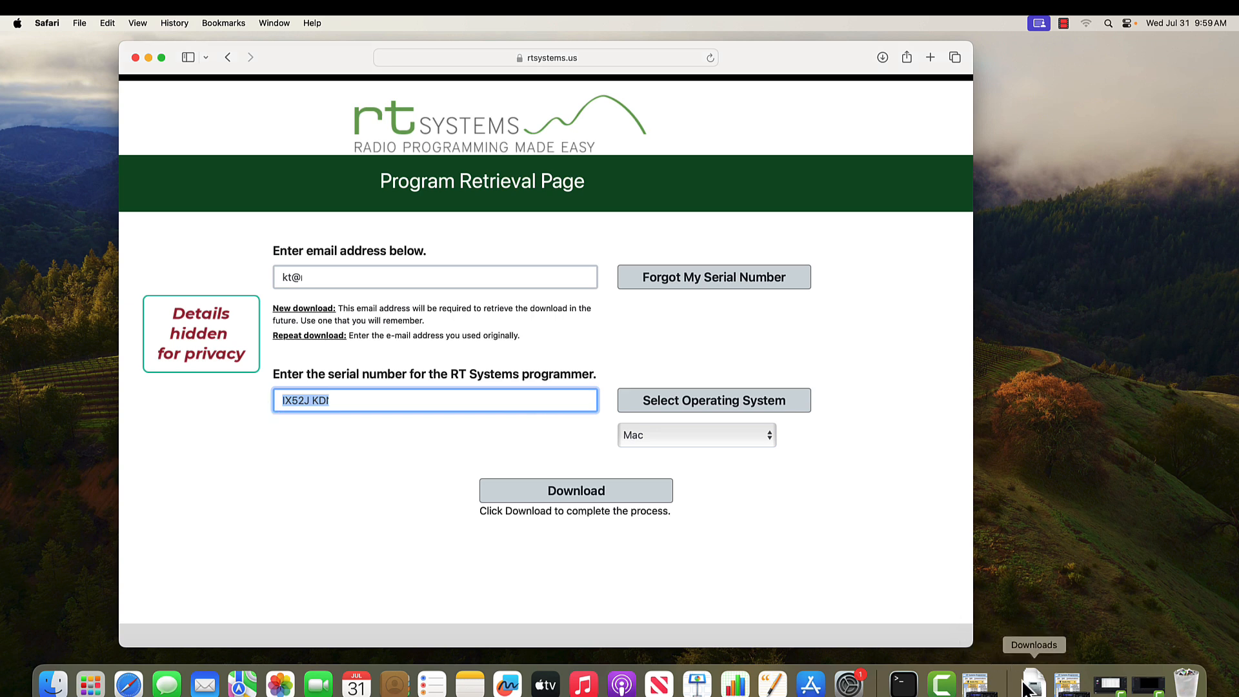
Step: Show the downloaded ID52 disk image and launch ID-52 Programmer Installer from it
{"action": "left_click", "coordinate": [1032, 682]}
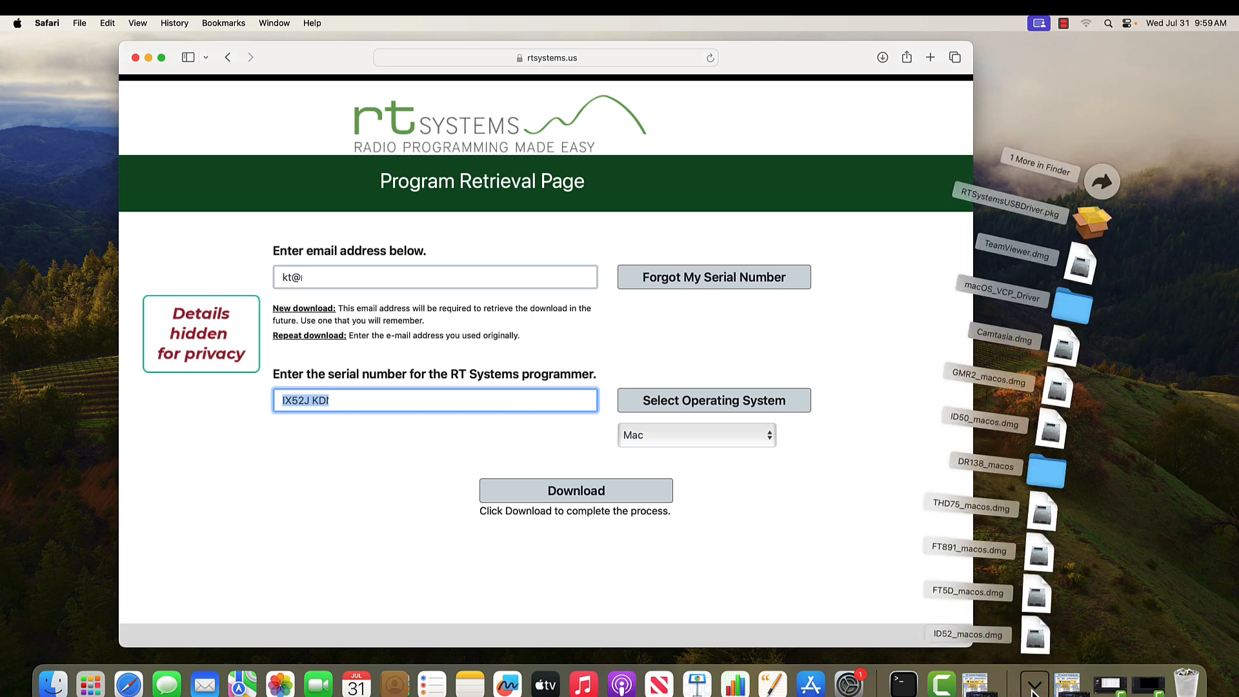
{"action": "mouse_move", "coordinate": [1042, 659]}
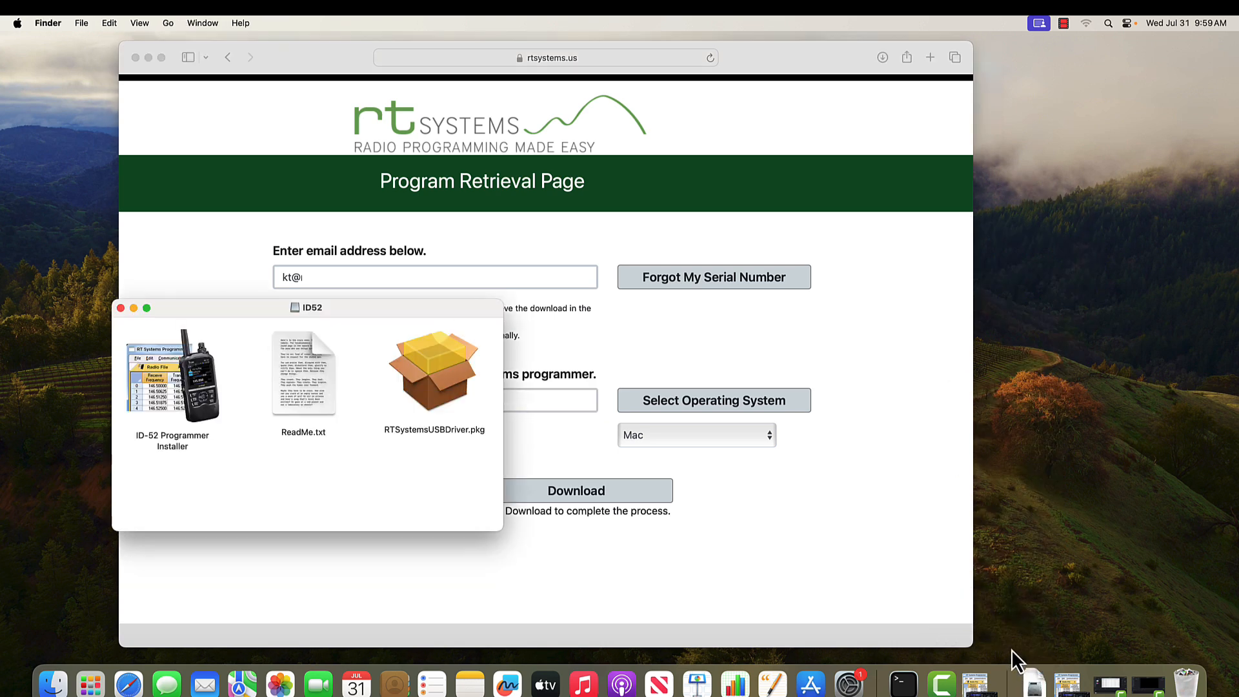
{"action": "mouse_move", "coordinate": [339, 637]}
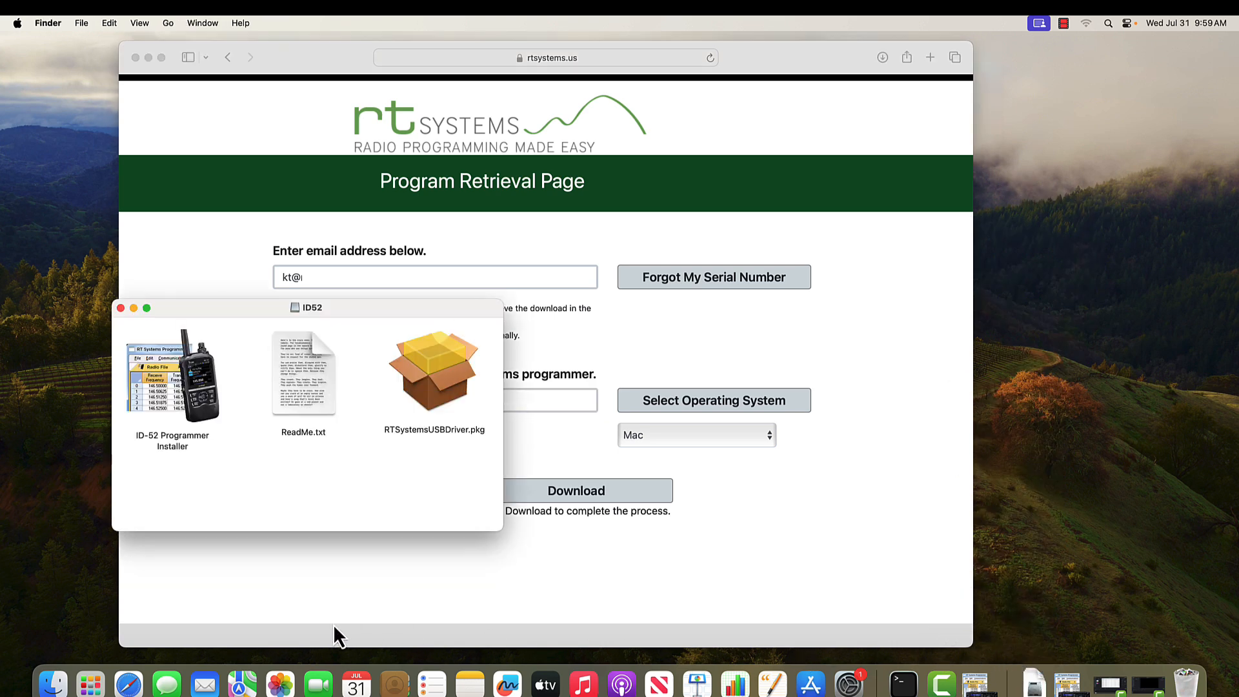
{"action": "mouse_move", "coordinate": [206, 439]}
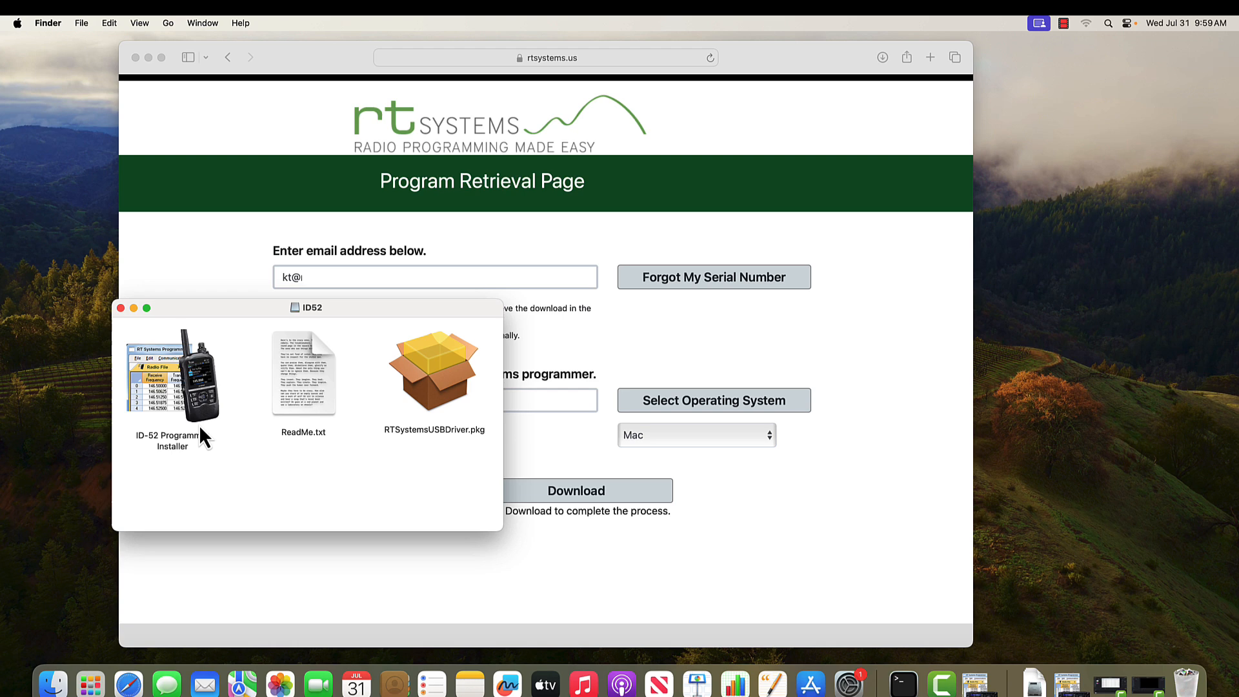
{"action": "mouse_move", "coordinate": [146, 369]}
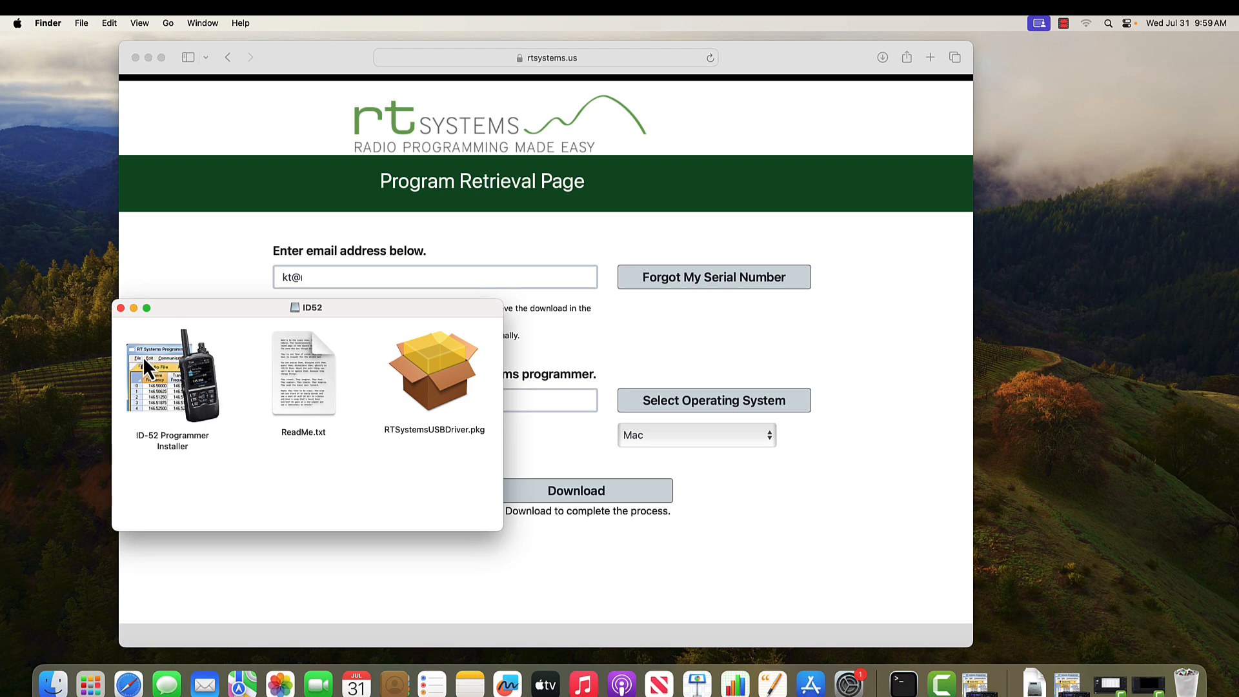
{"action": "mouse_move", "coordinate": [315, 351]}
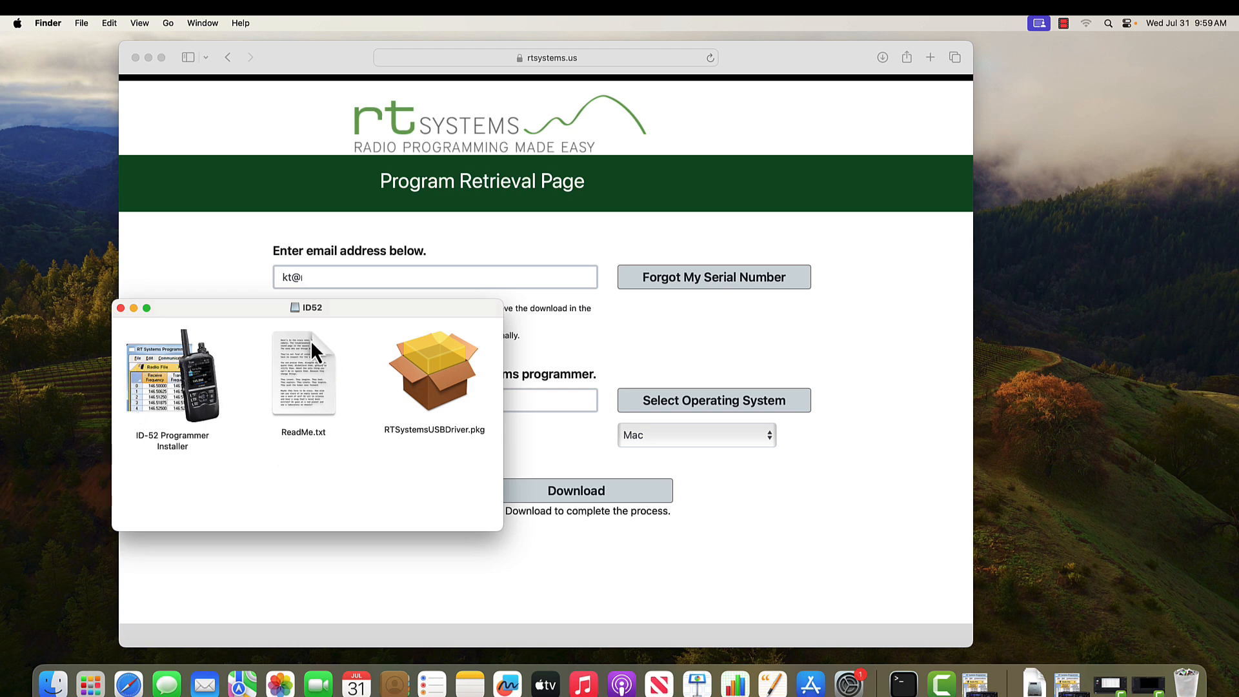
{"action": "mouse_move", "coordinate": [297, 435]}
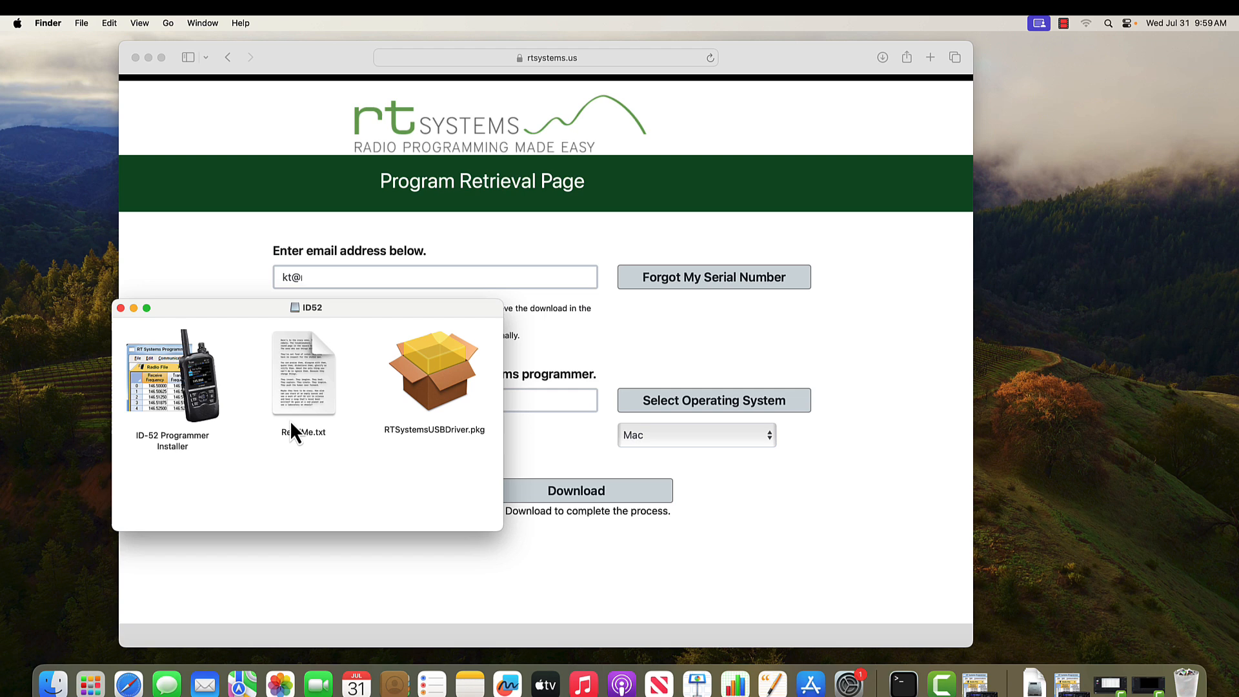
{"action": "mouse_move", "coordinate": [493, 453]}
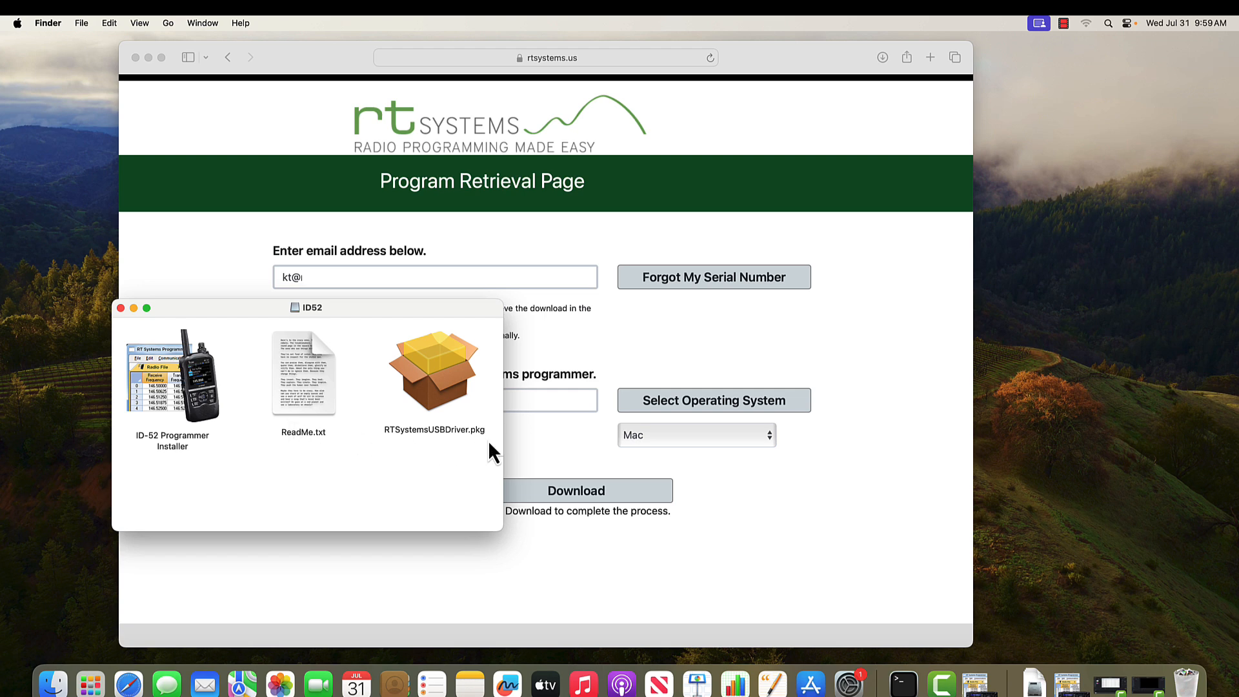
{"action": "mouse_move", "coordinate": [486, 453]}
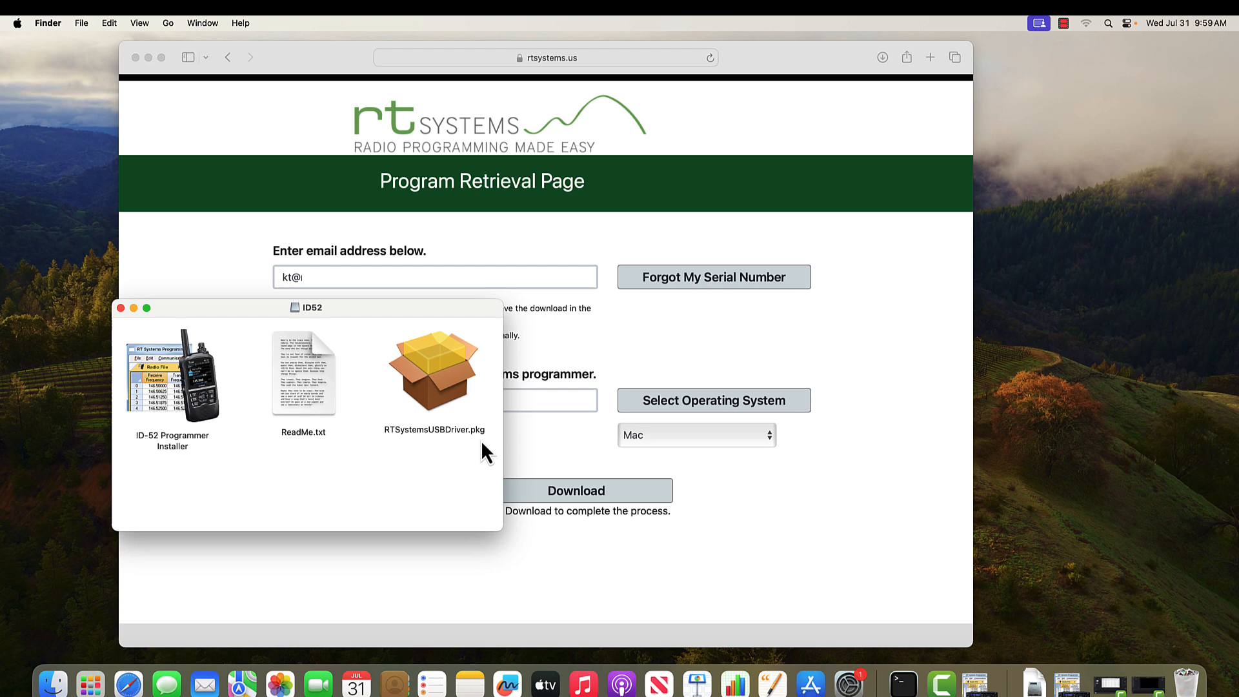
{"action": "type", "text": "rt."}
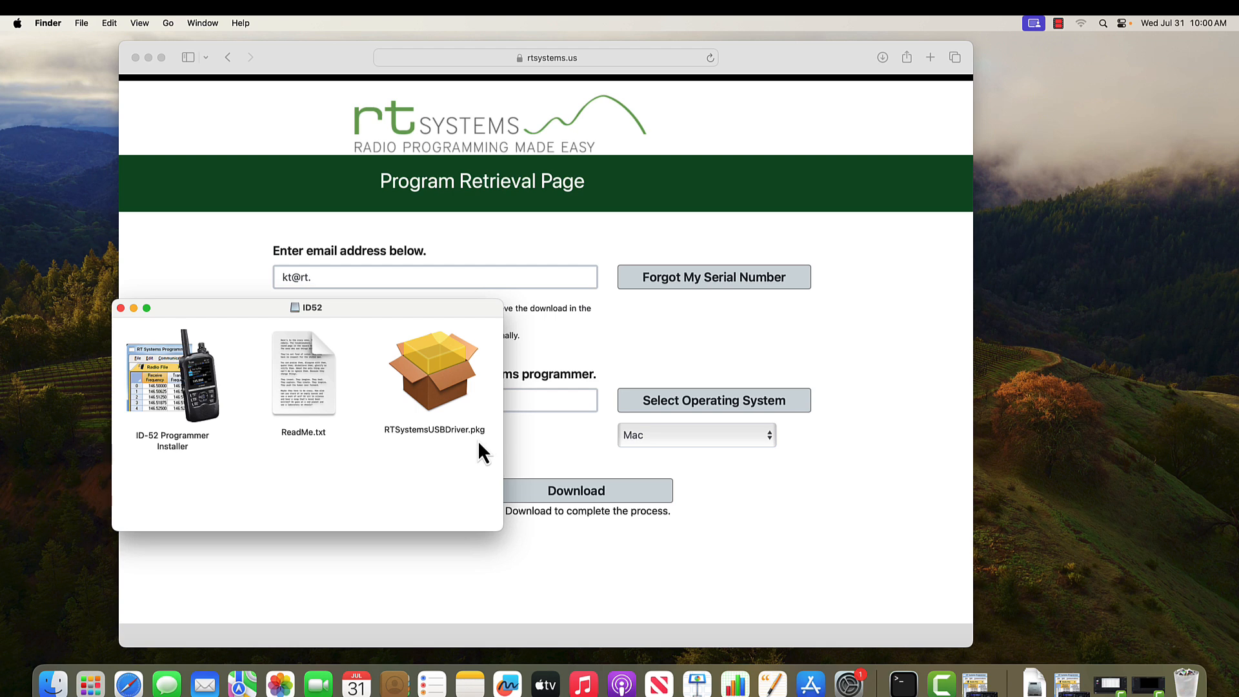
{"action": "mouse_move", "coordinate": [189, 415]}
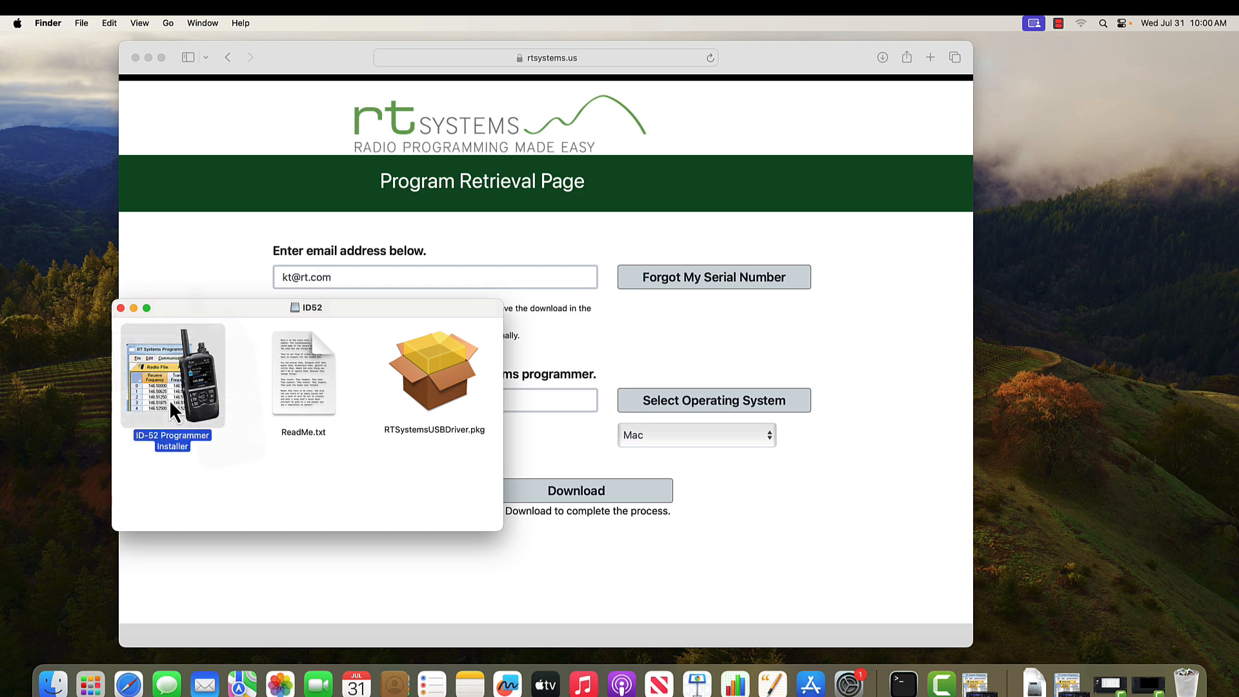
{"action": "double_click", "coordinate": [172, 375]}
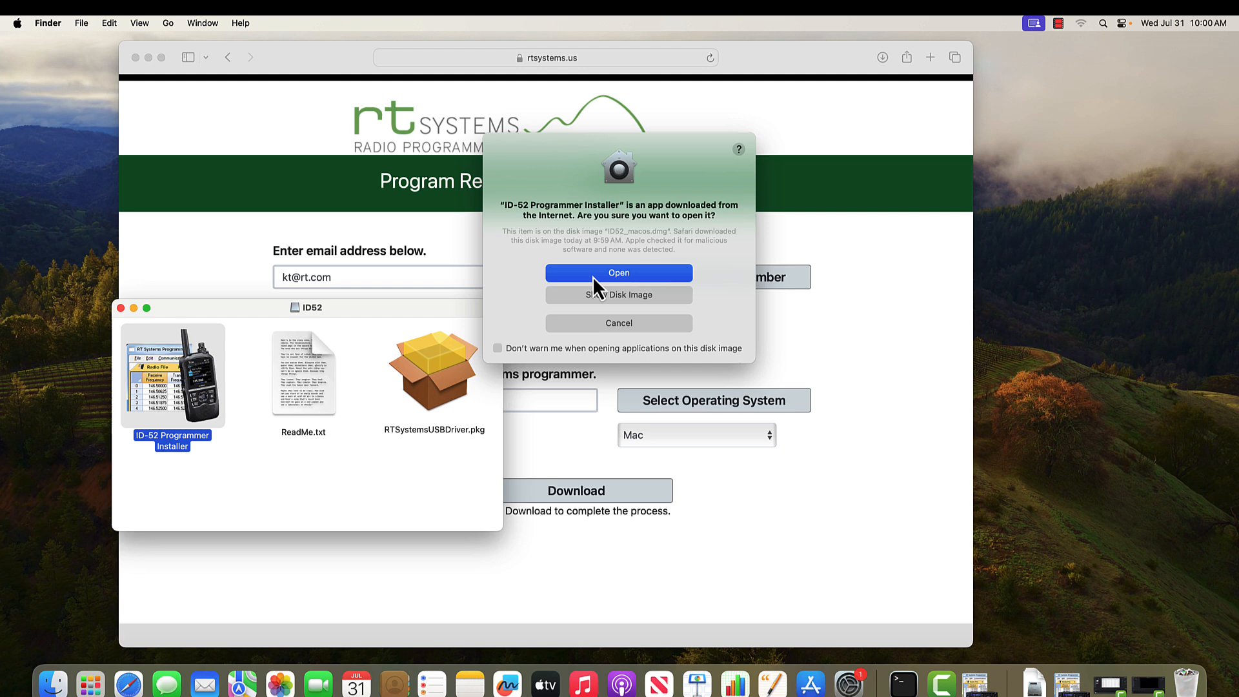
Step: Confirm opening the installer and move past the setup wizard's welcome page
{"action": "left_click", "coordinate": [619, 272]}
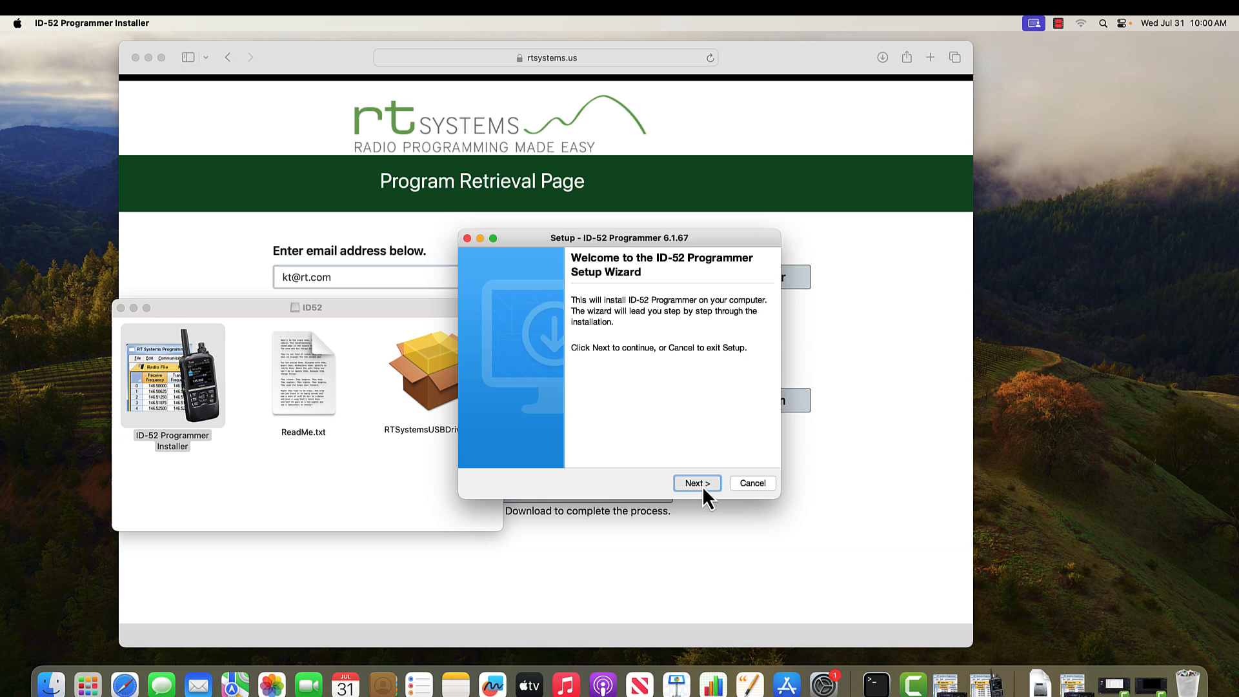
{"action": "left_click", "coordinate": [696, 482]}
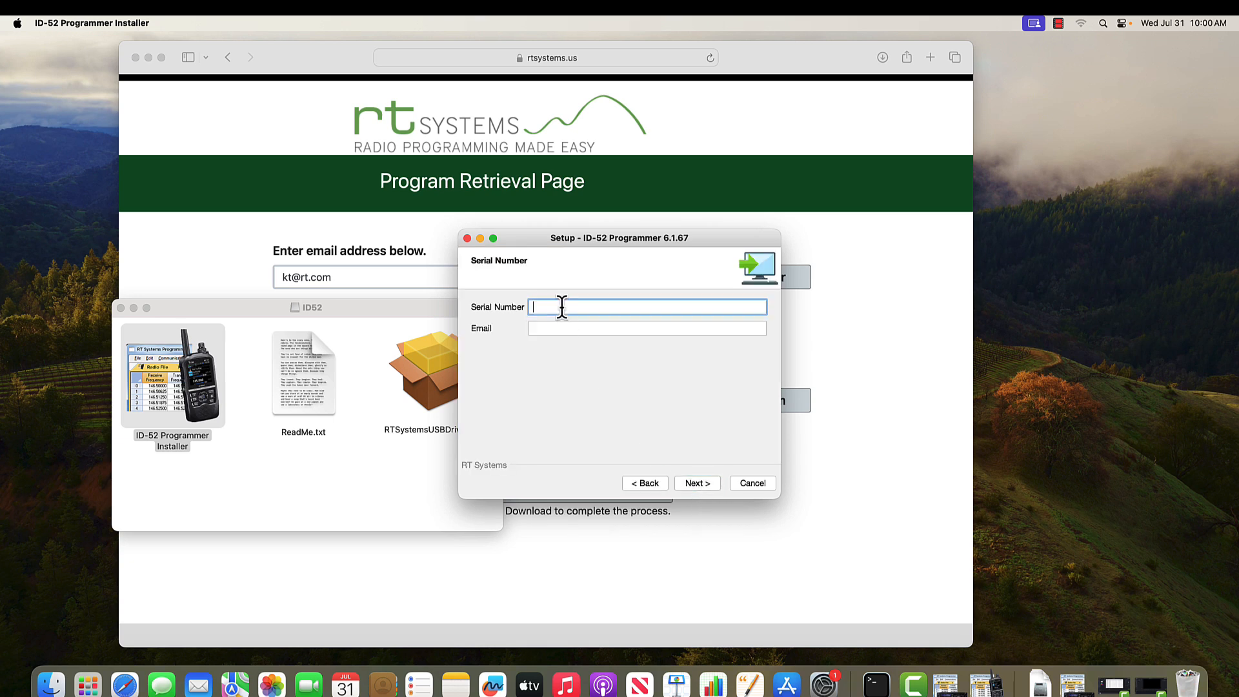
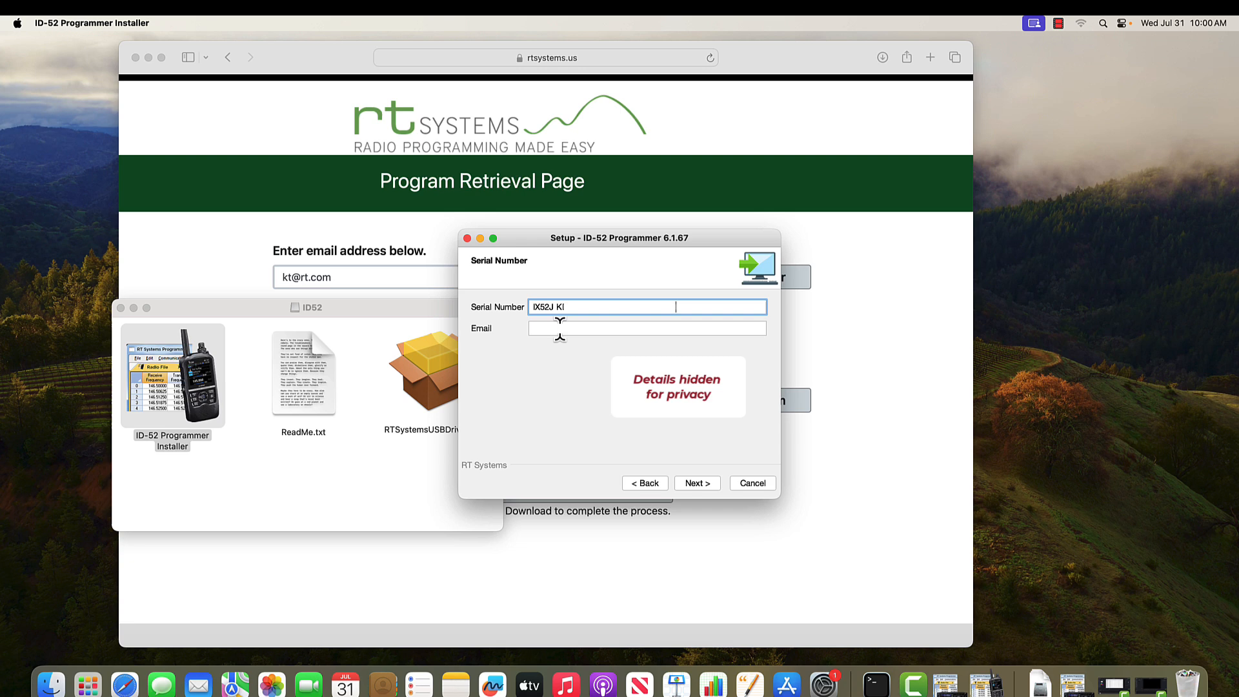
{"action": "left_click", "coordinate": [645, 328]}
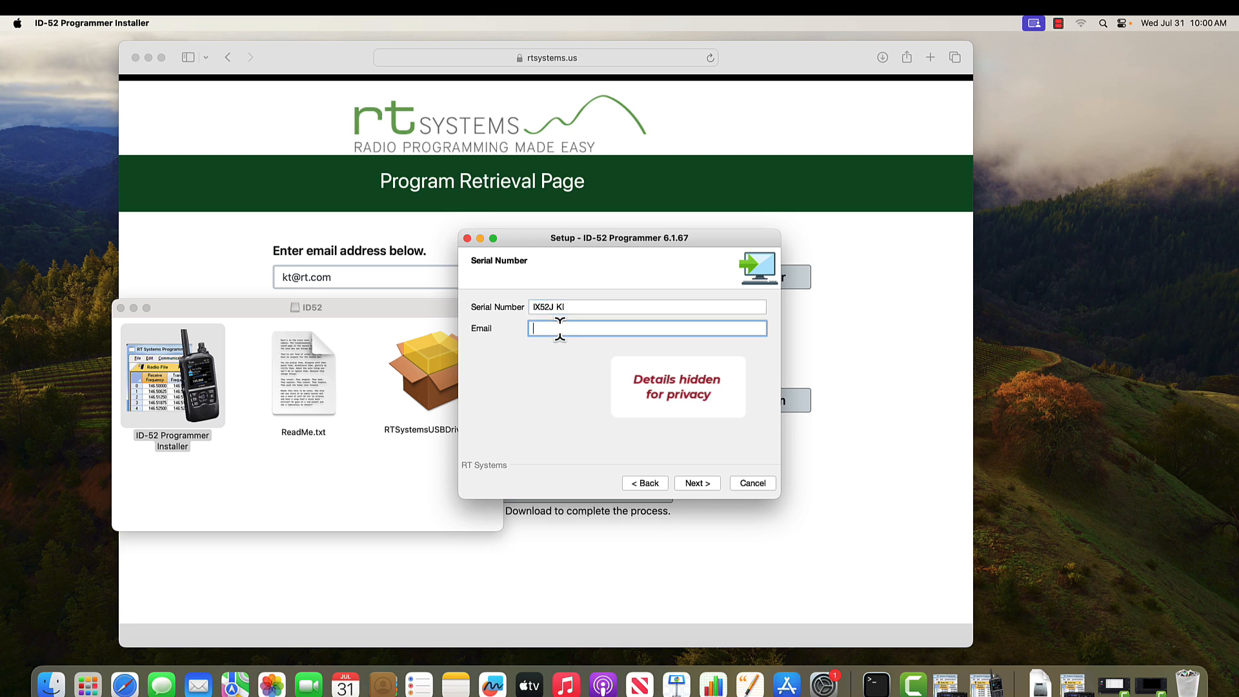
{"action": "type", "text": "kt@"}
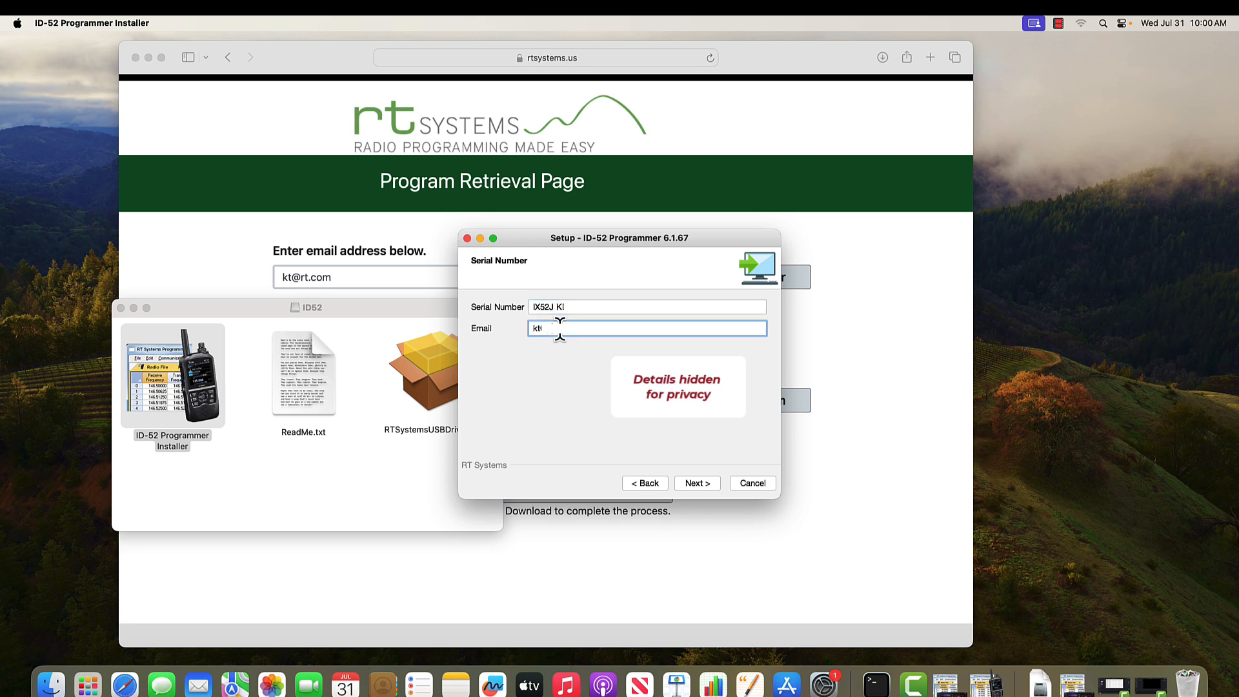
{"action": "mouse_move", "coordinate": [600, 431]}
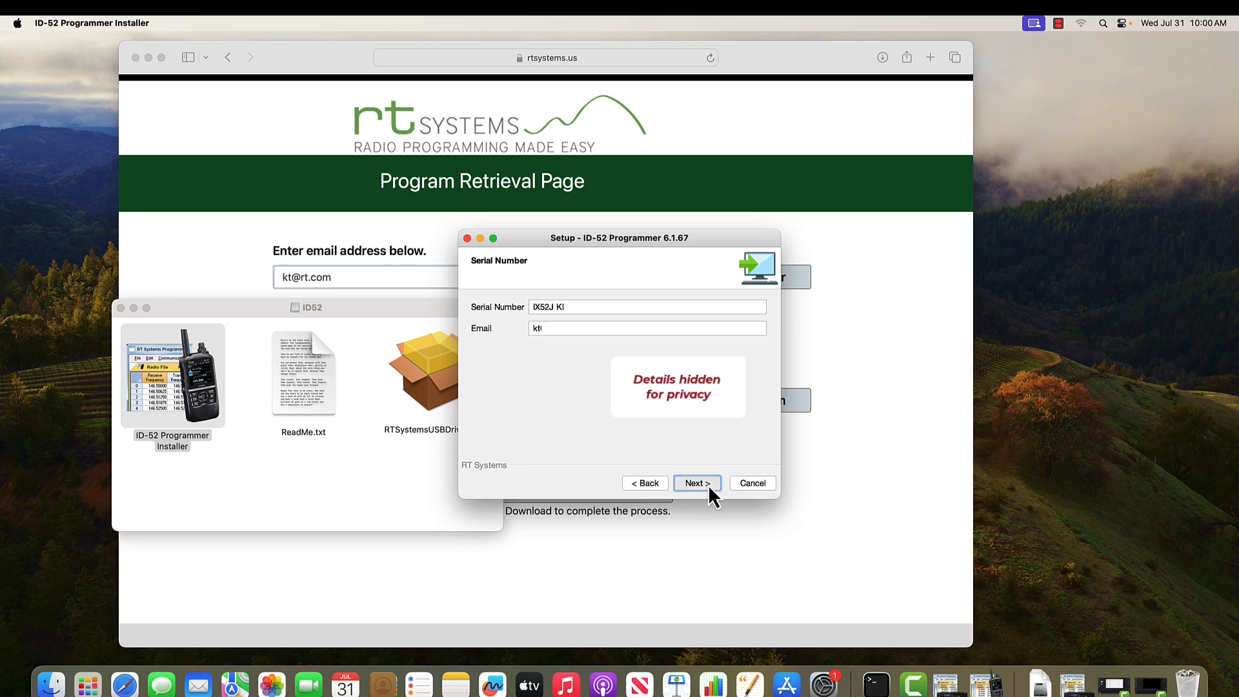
{"action": "left_click", "coordinate": [696, 483]}
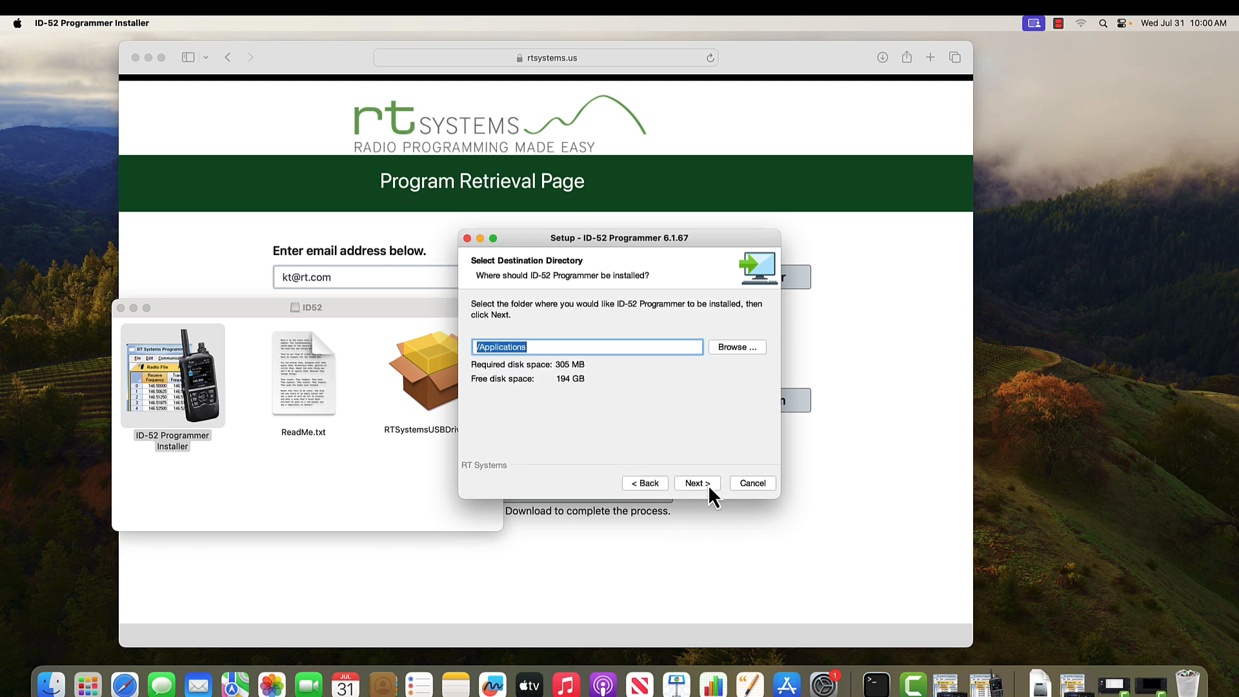
{"action": "mouse_move", "coordinate": [718, 459]}
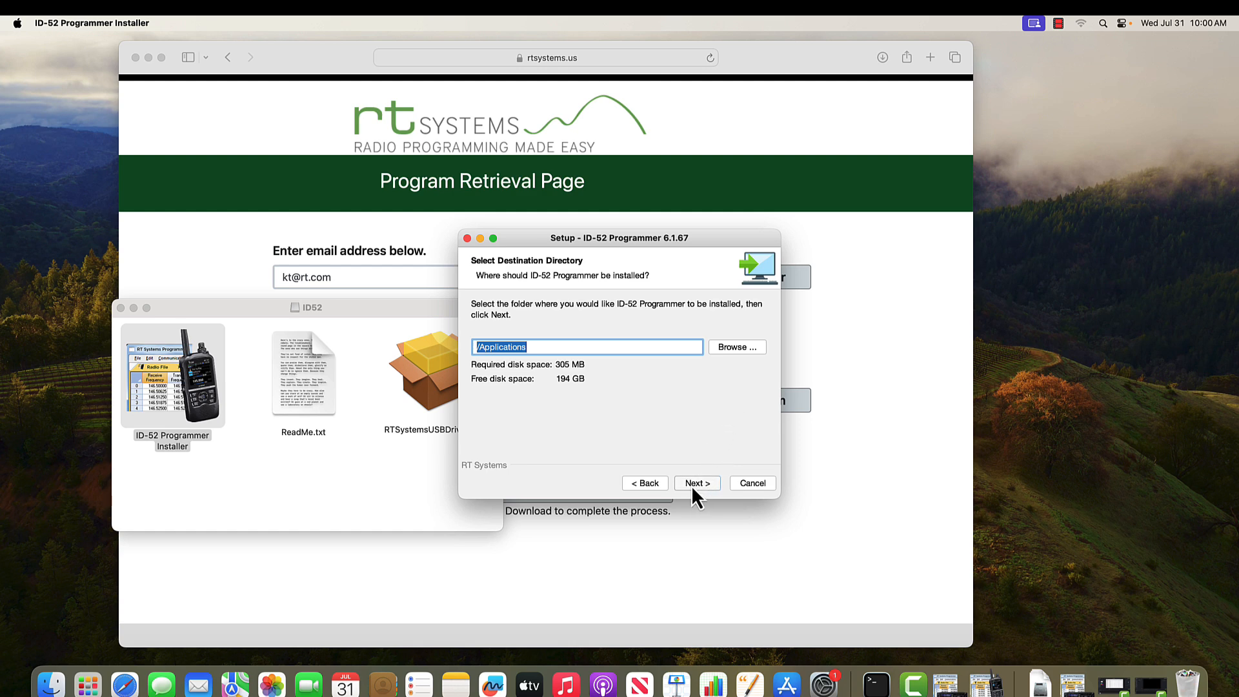
Step: Install the ID-52 Programmer component into /Applications and finish setup
{"action": "left_click", "coordinate": [696, 483]}
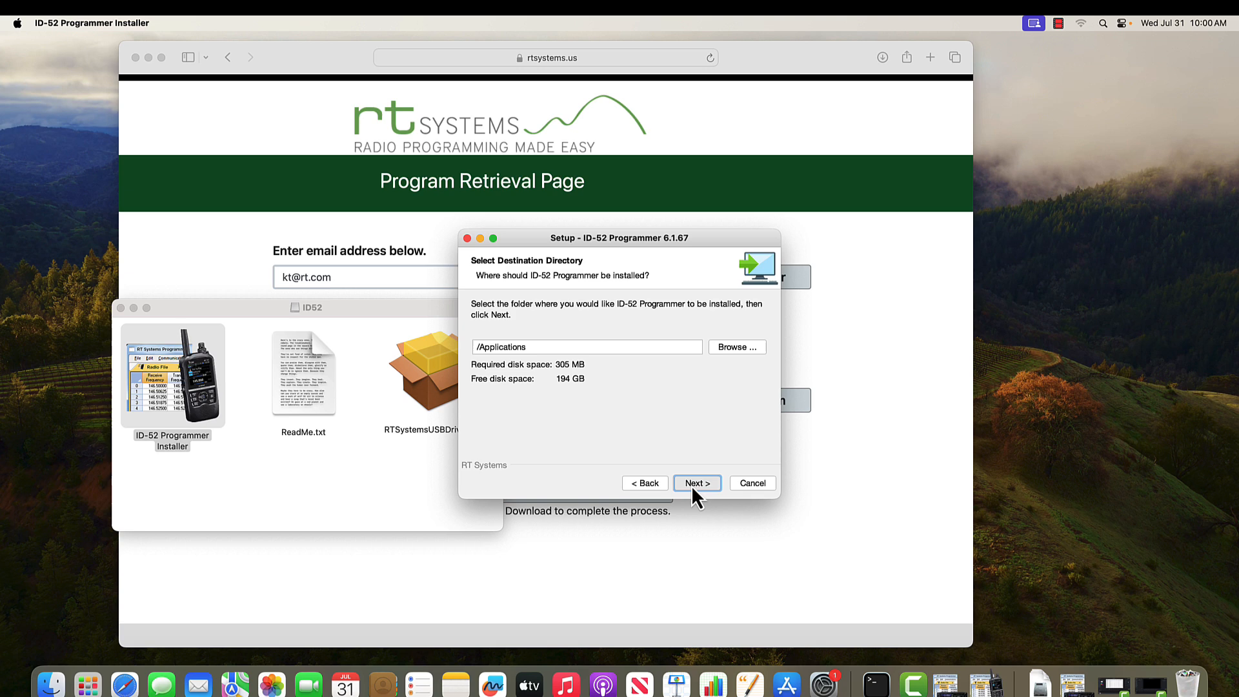
{"action": "left_click", "coordinate": [696, 482]}
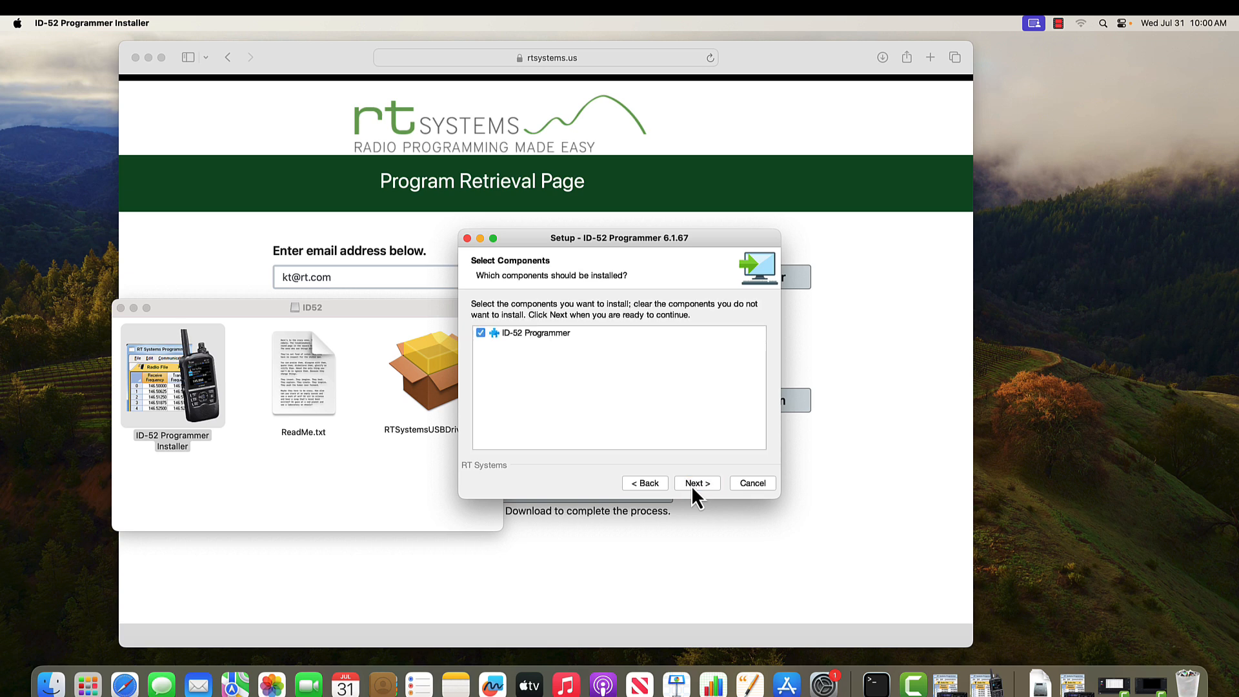
{"action": "left_click", "coordinate": [696, 483]}
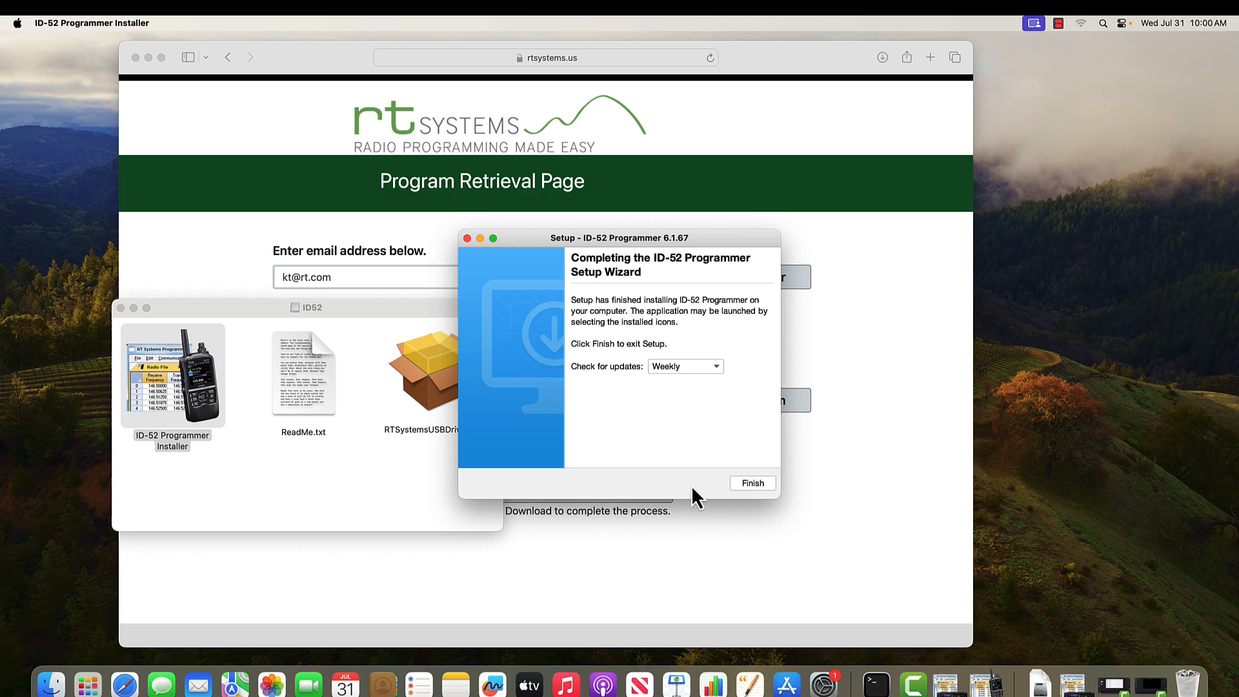
{"action": "left_click", "coordinate": [751, 483]}
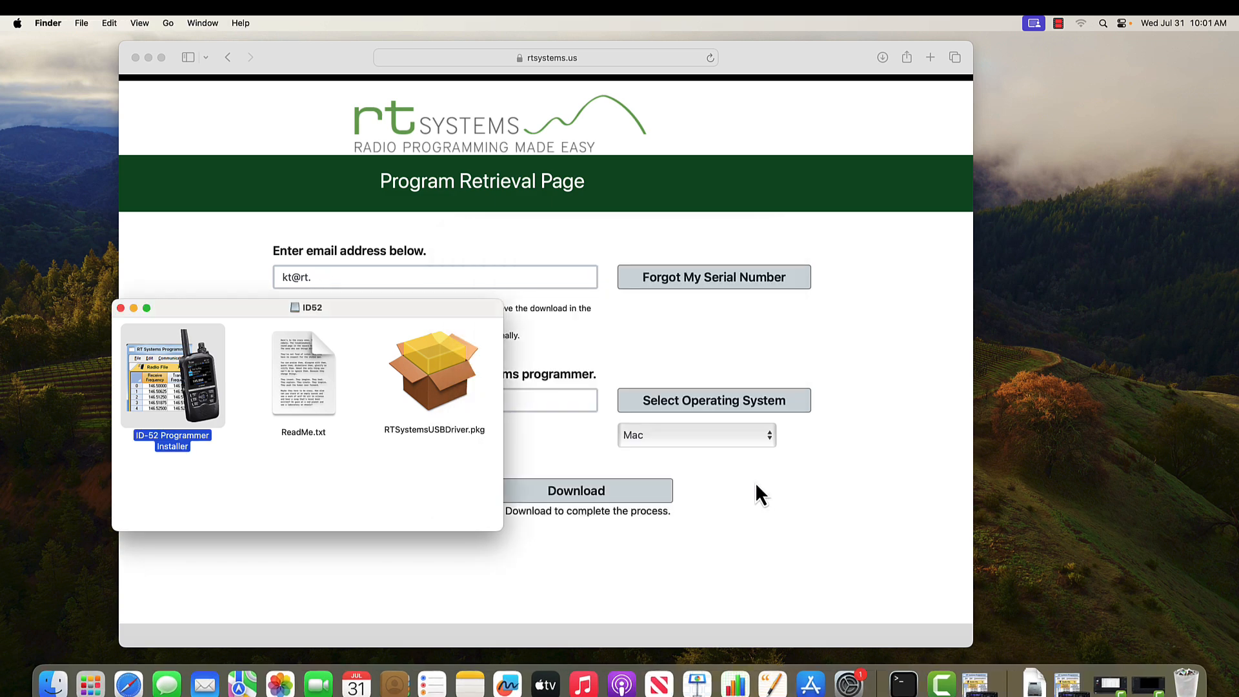
{"action": "mouse_move", "coordinate": [604, 466]}
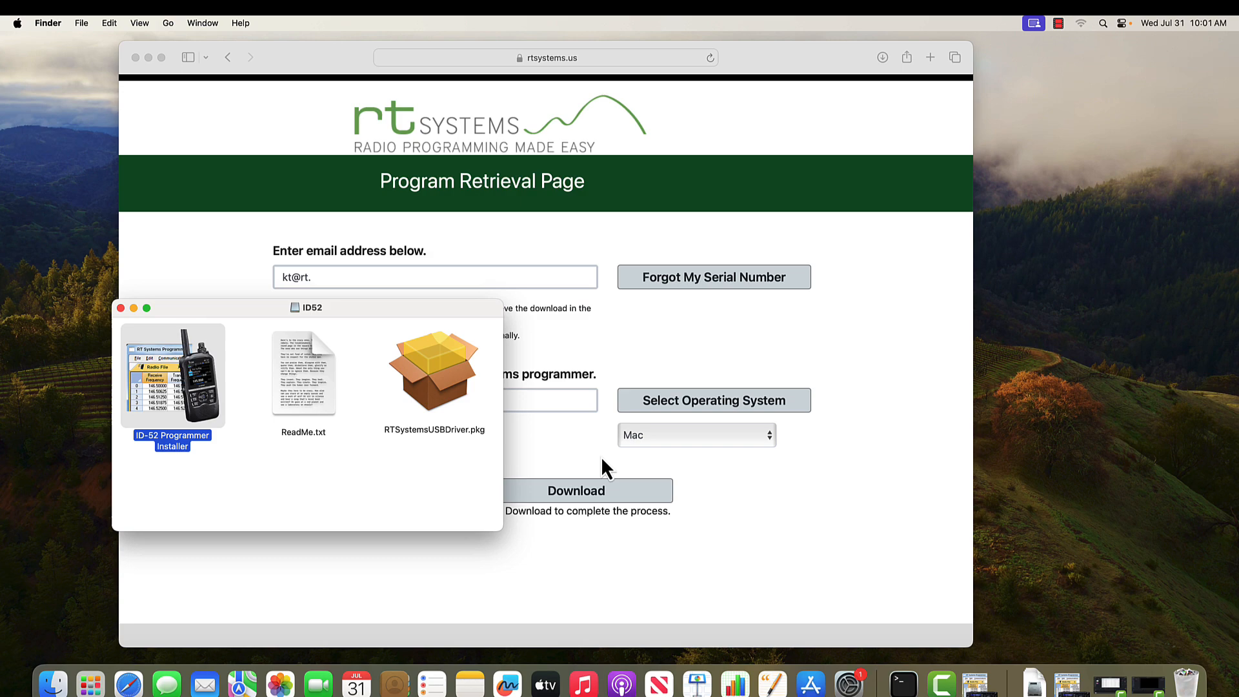
{"action": "mouse_move", "coordinate": [127, 323]}
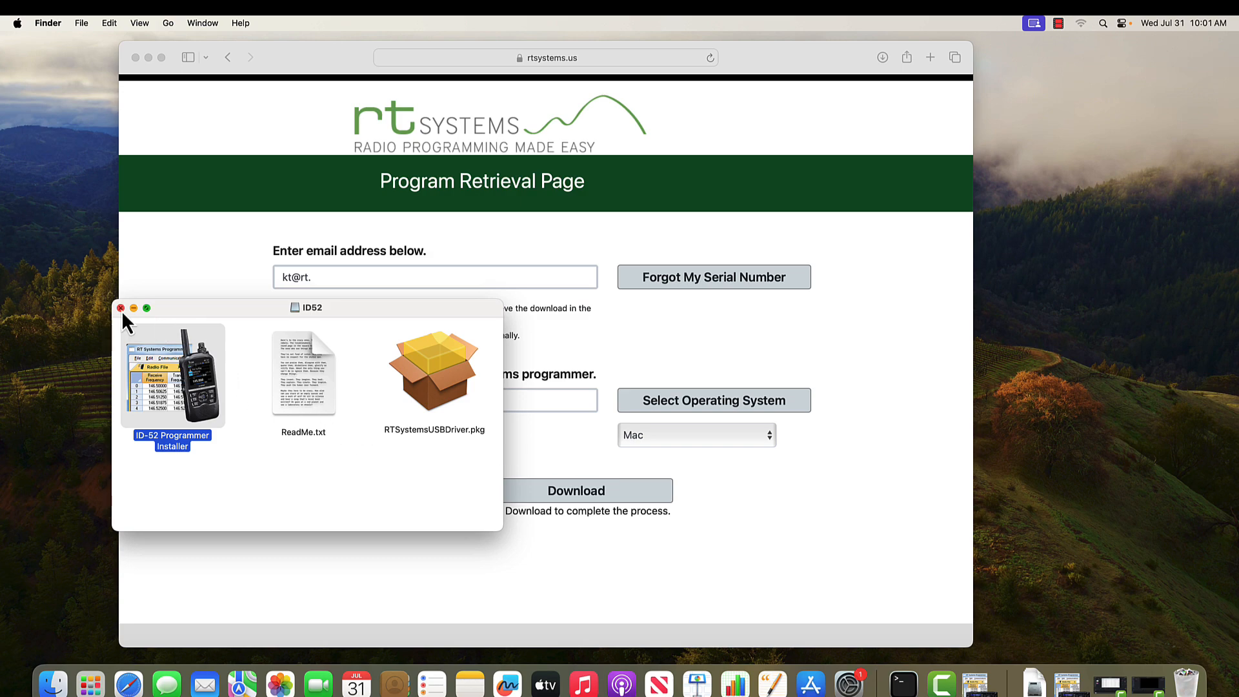
Step: Close the ID52 disk window and Safari, then show installed apps in Launchpad
{"action": "left_click", "coordinate": [119, 307]}
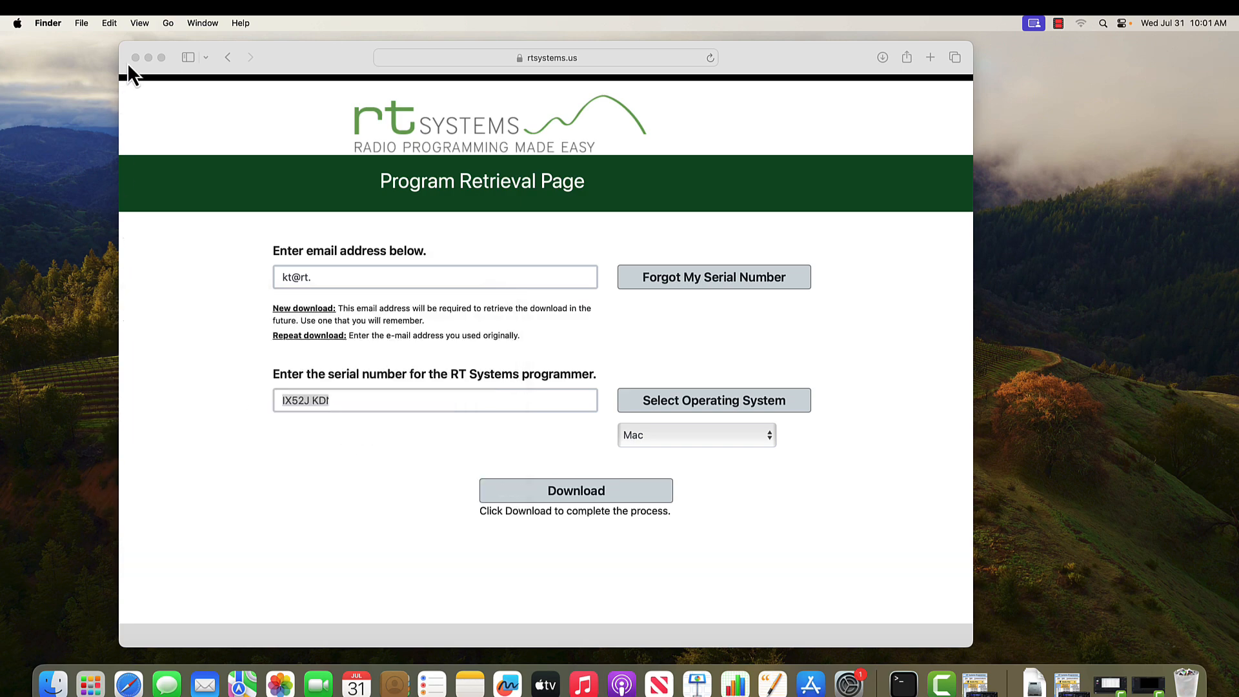
{"action": "left_click", "coordinate": [136, 57]}
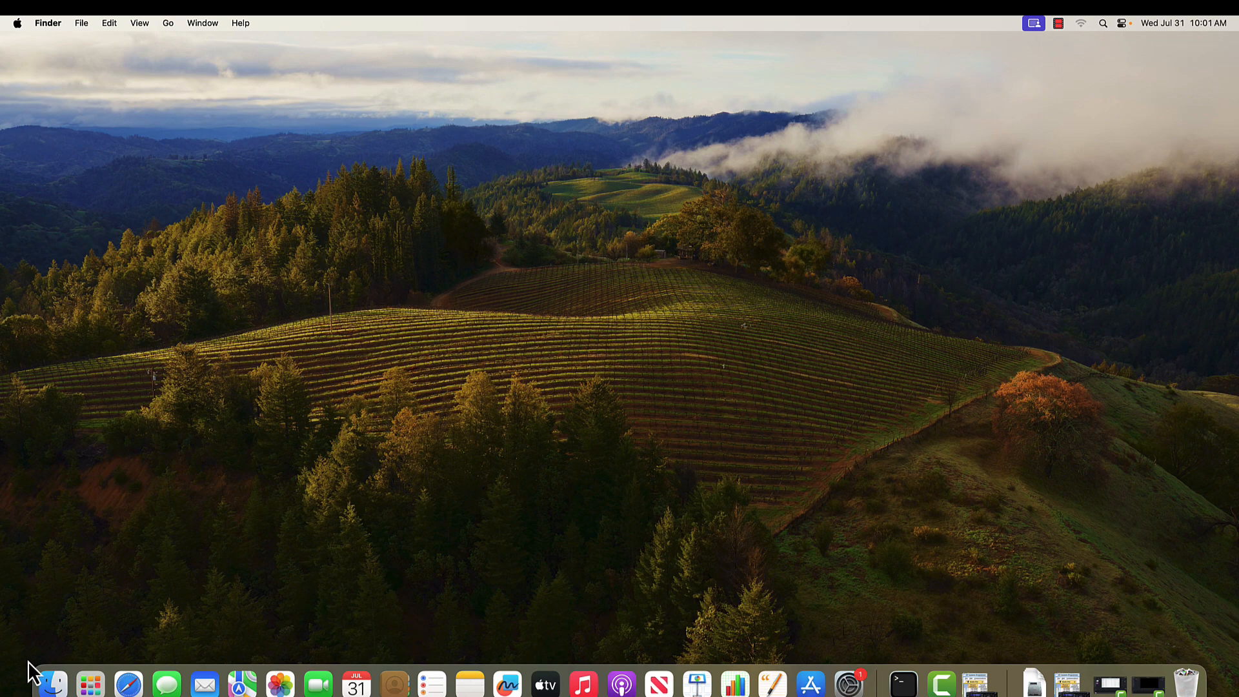
{"action": "mouse_move", "coordinate": [89, 683]}
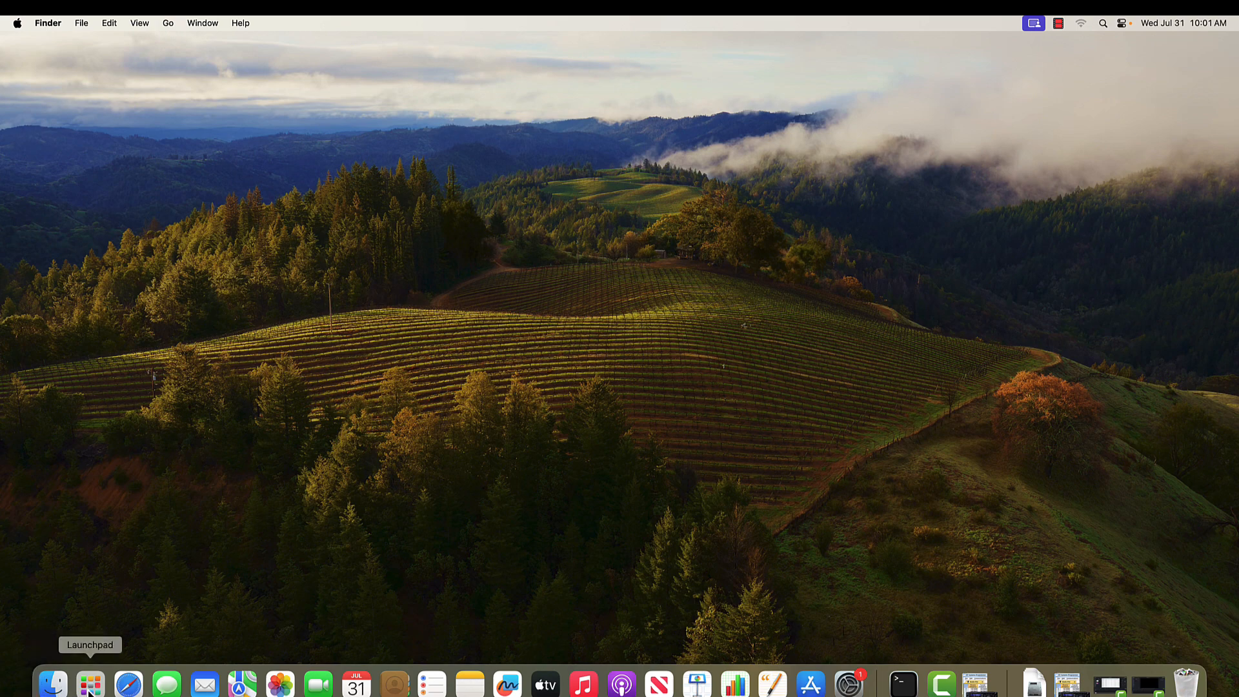
{"action": "left_click", "coordinate": [89, 683]}
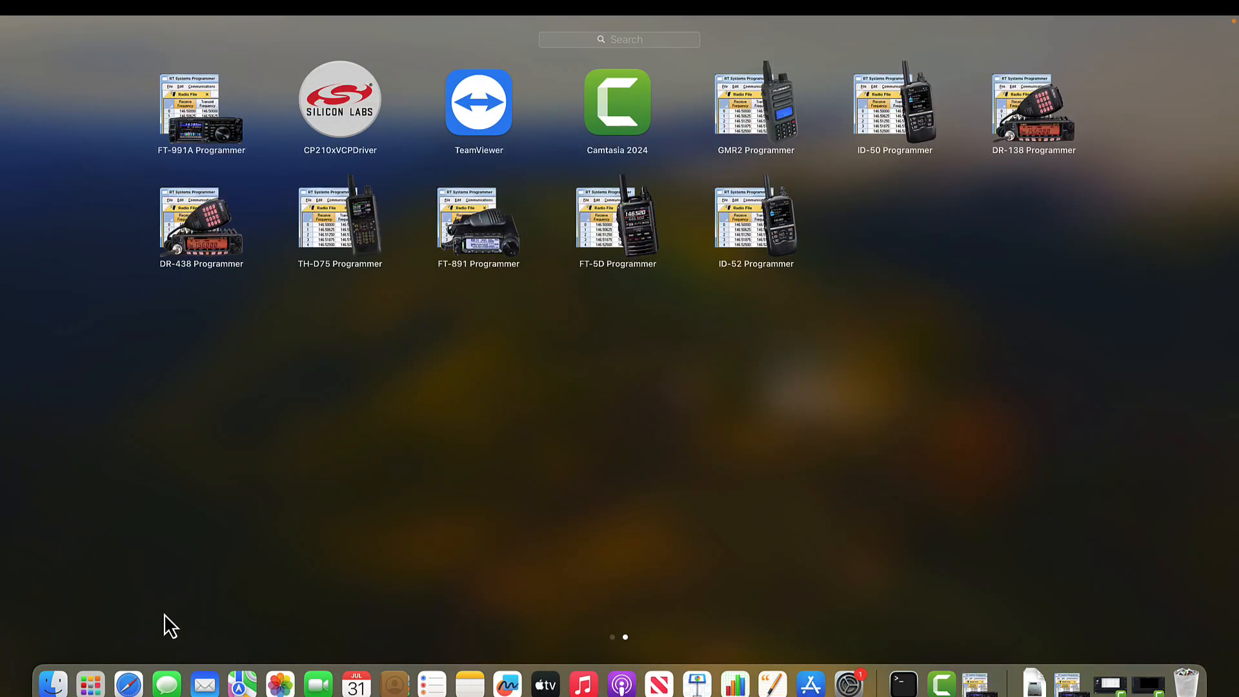
{"action": "mouse_move", "coordinate": [741, 283]}
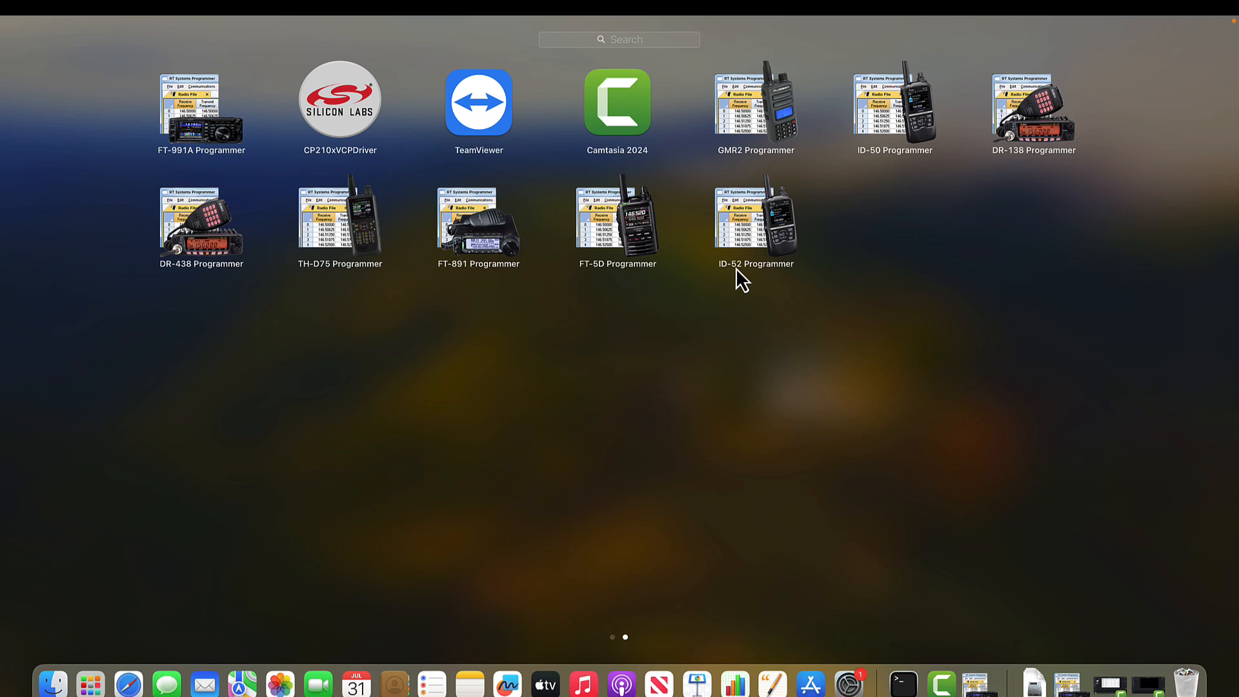
{"action": "mouse_move", "coordinate": [452, 539]}
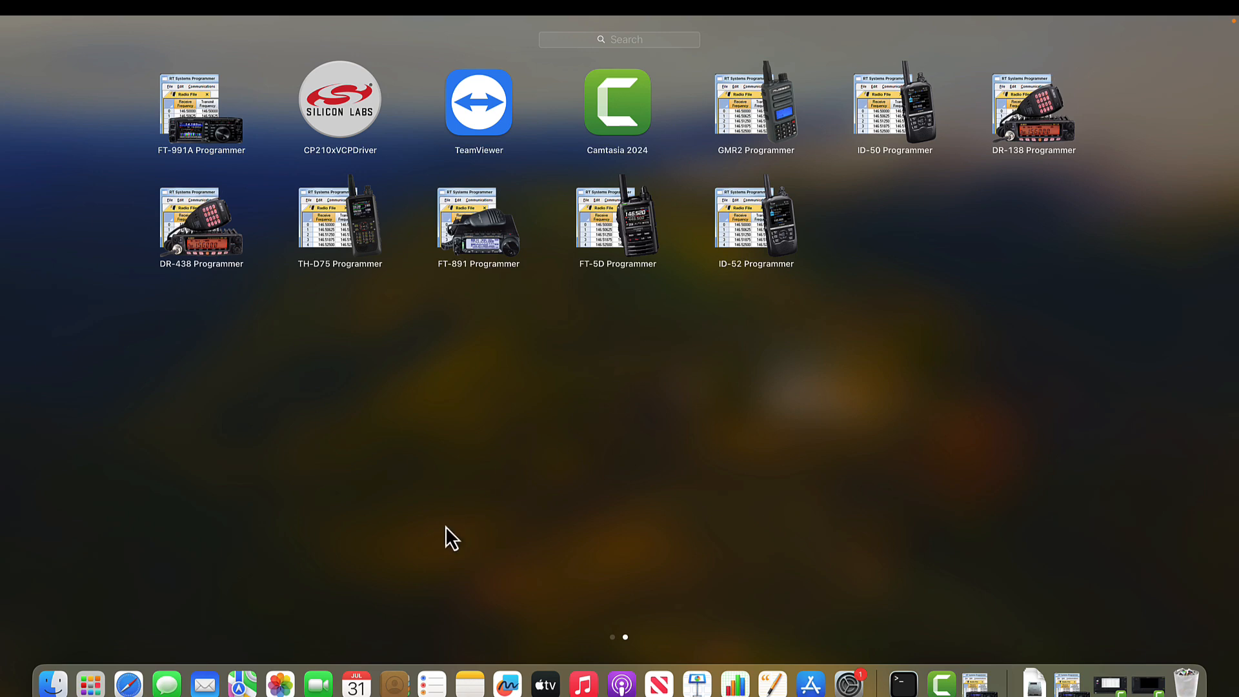
Step: Dismiss Launchpad's app grid, leaving a Finder window on Recents
{"action": "left_click", "coordinate": [51, 683]}
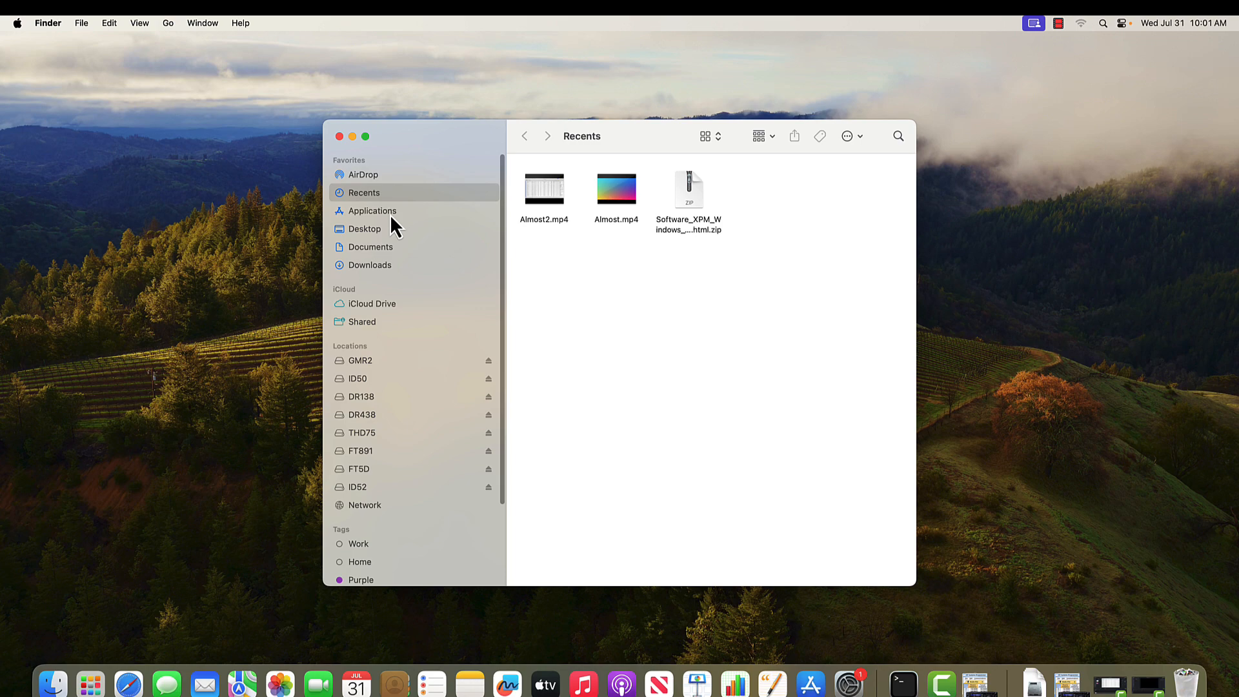
Step: Launch ID-52 Programmer from the Applications folder, showing an untitled memory channel grid
{"action": "left_click", "coordinate": [372, 211]}
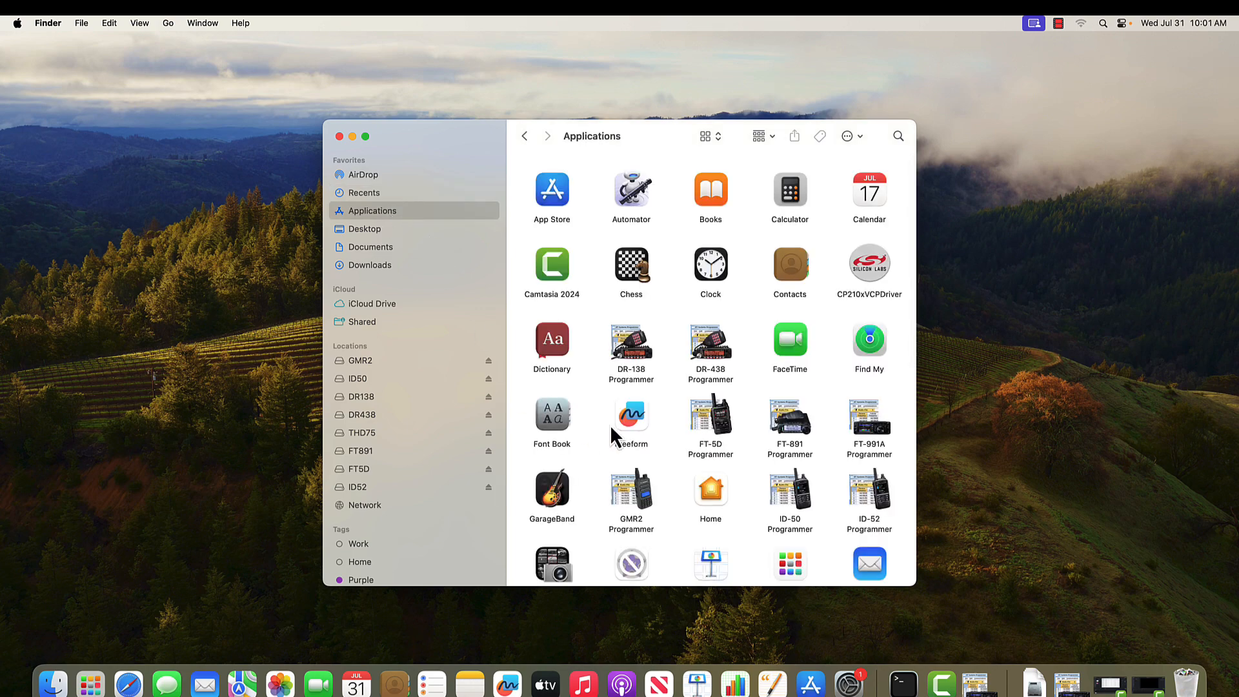
{"action": "left_click", "coordinate": [868, 494]}
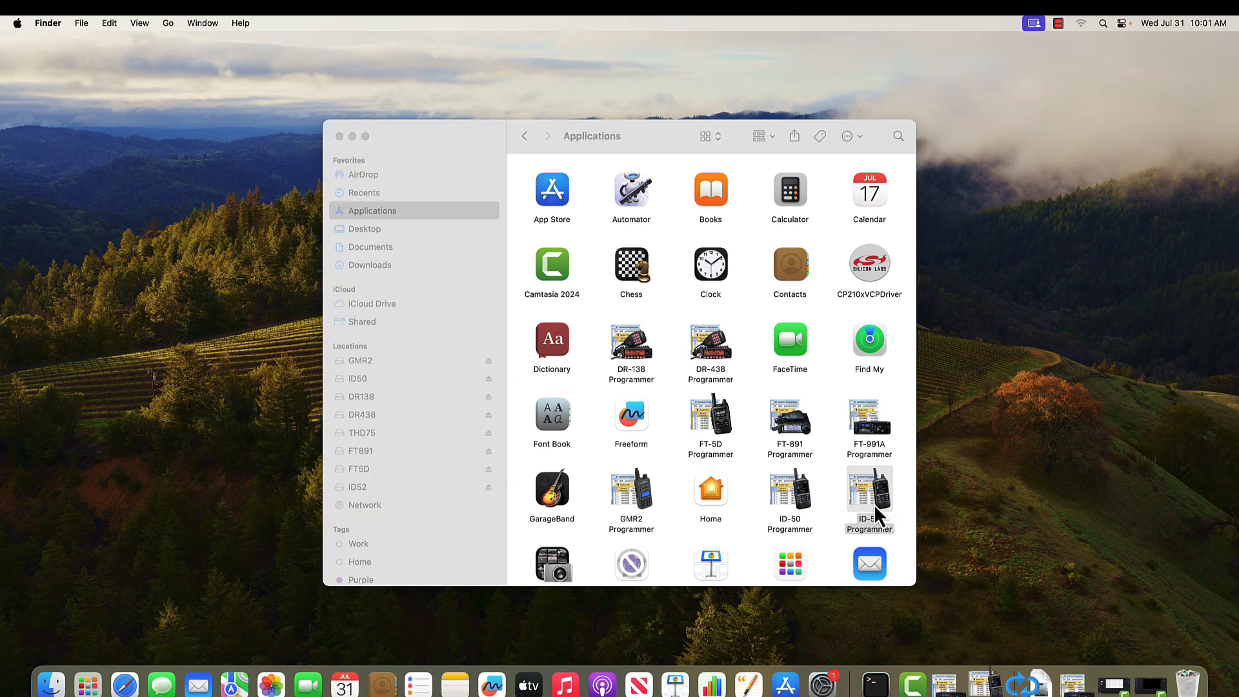
{"action": "double_click", "coordinate": [869, 498]}
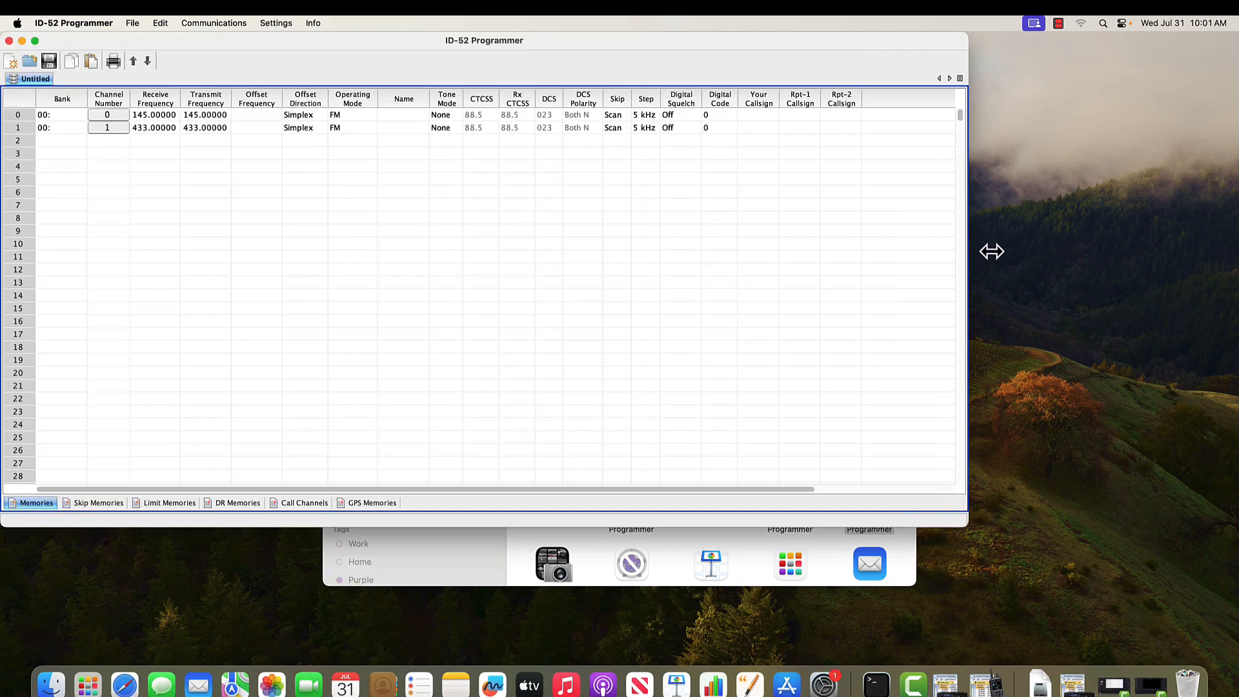